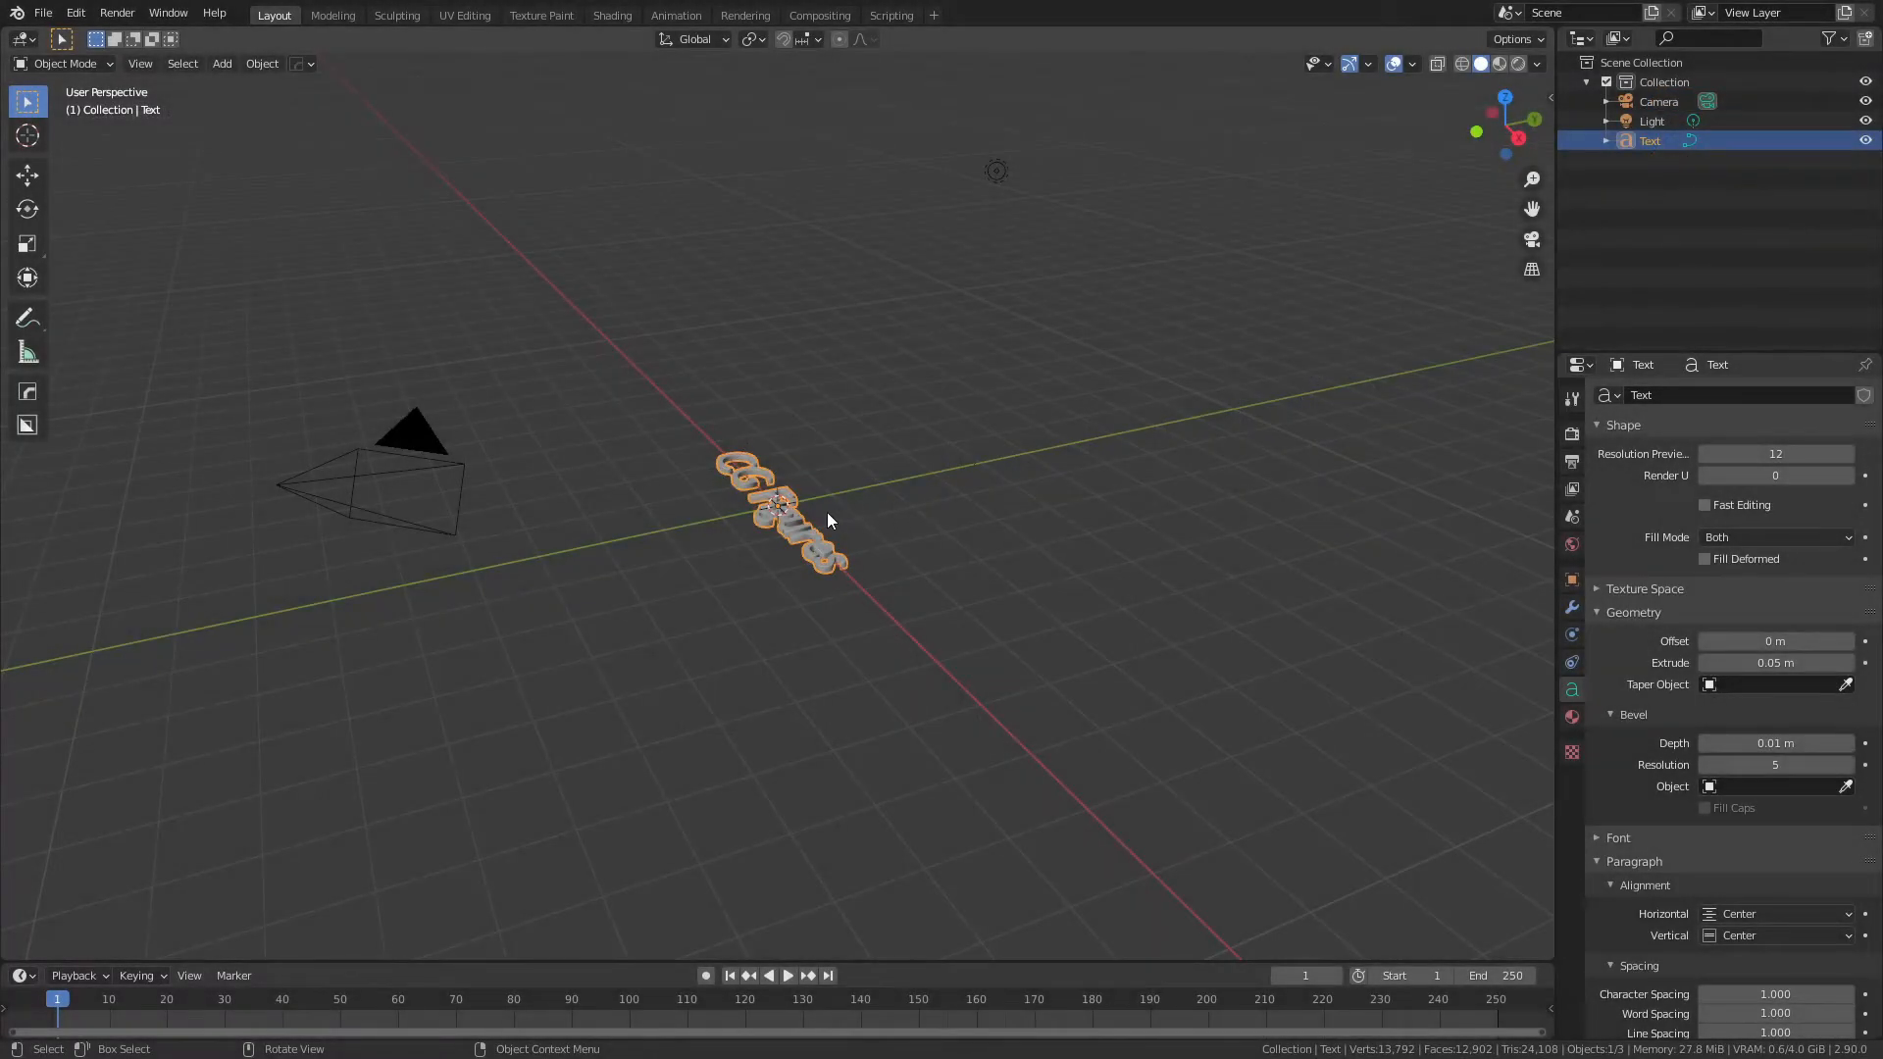
mouse_move(1225, 681)
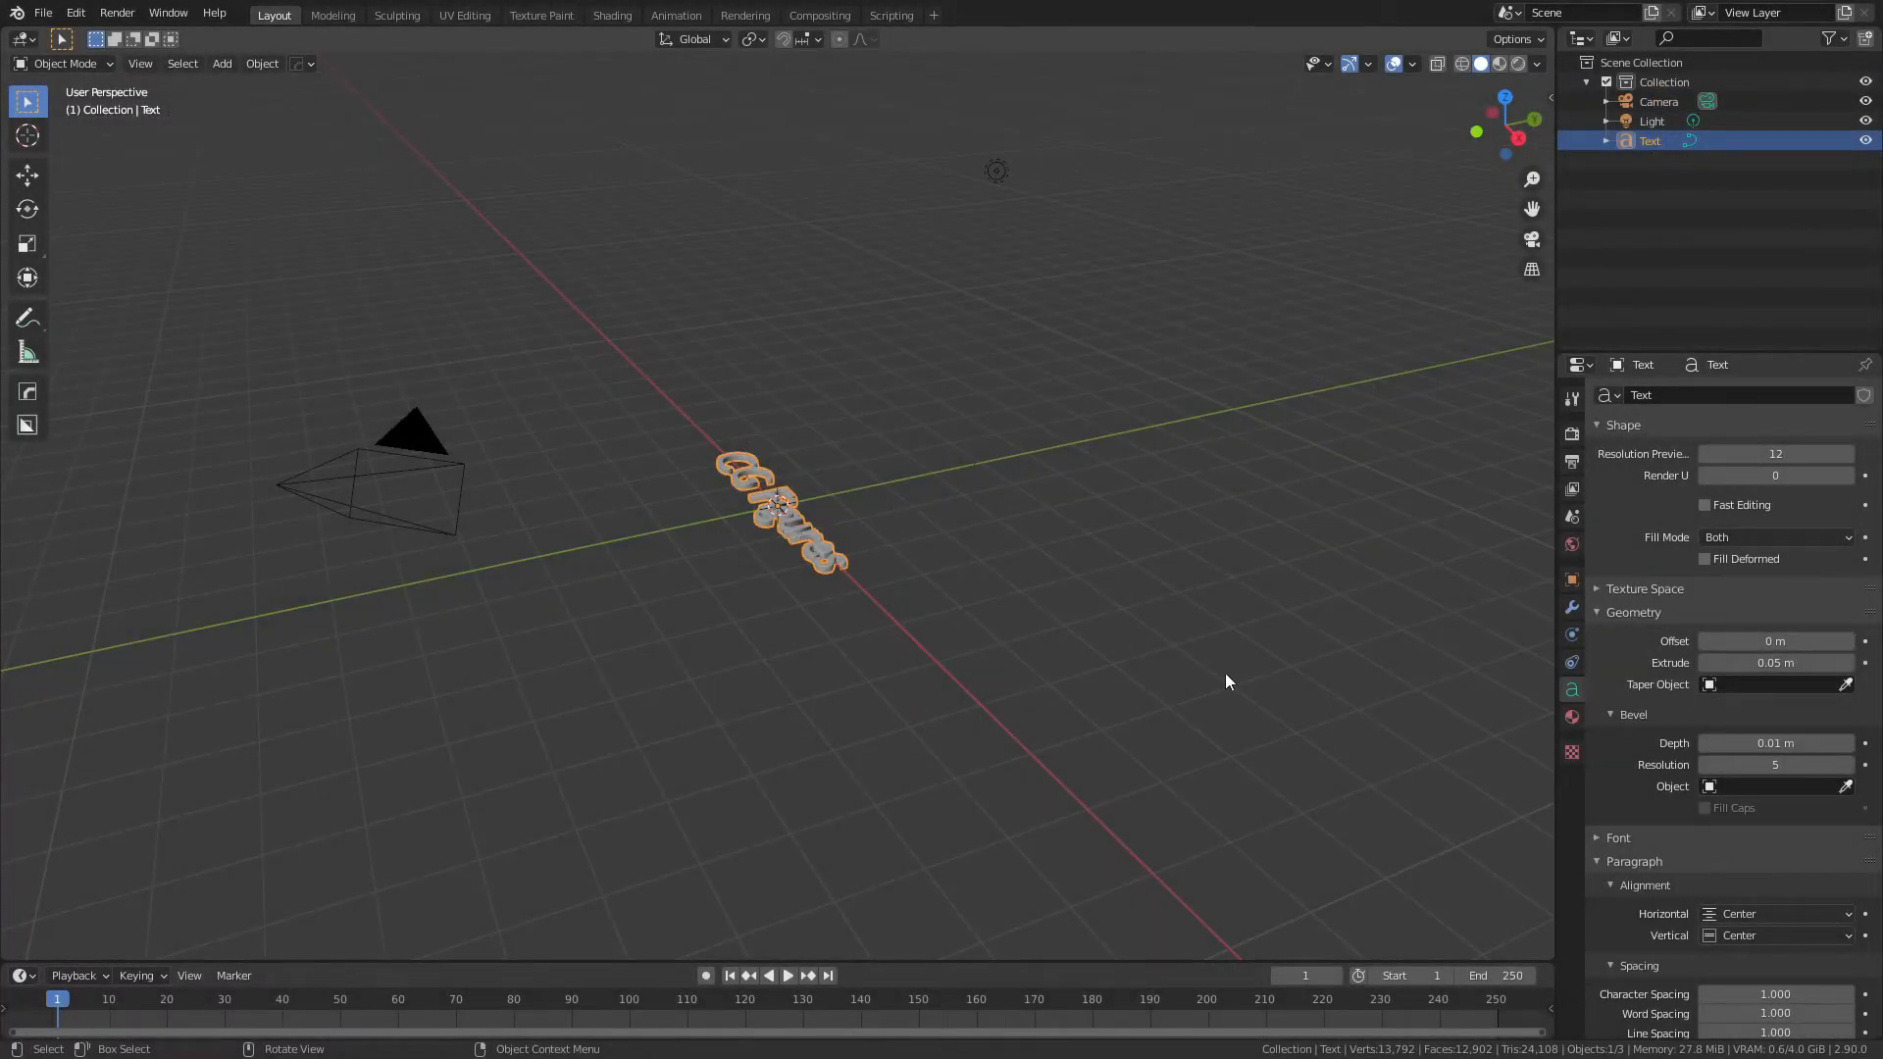
mouse_move(1762, 982)
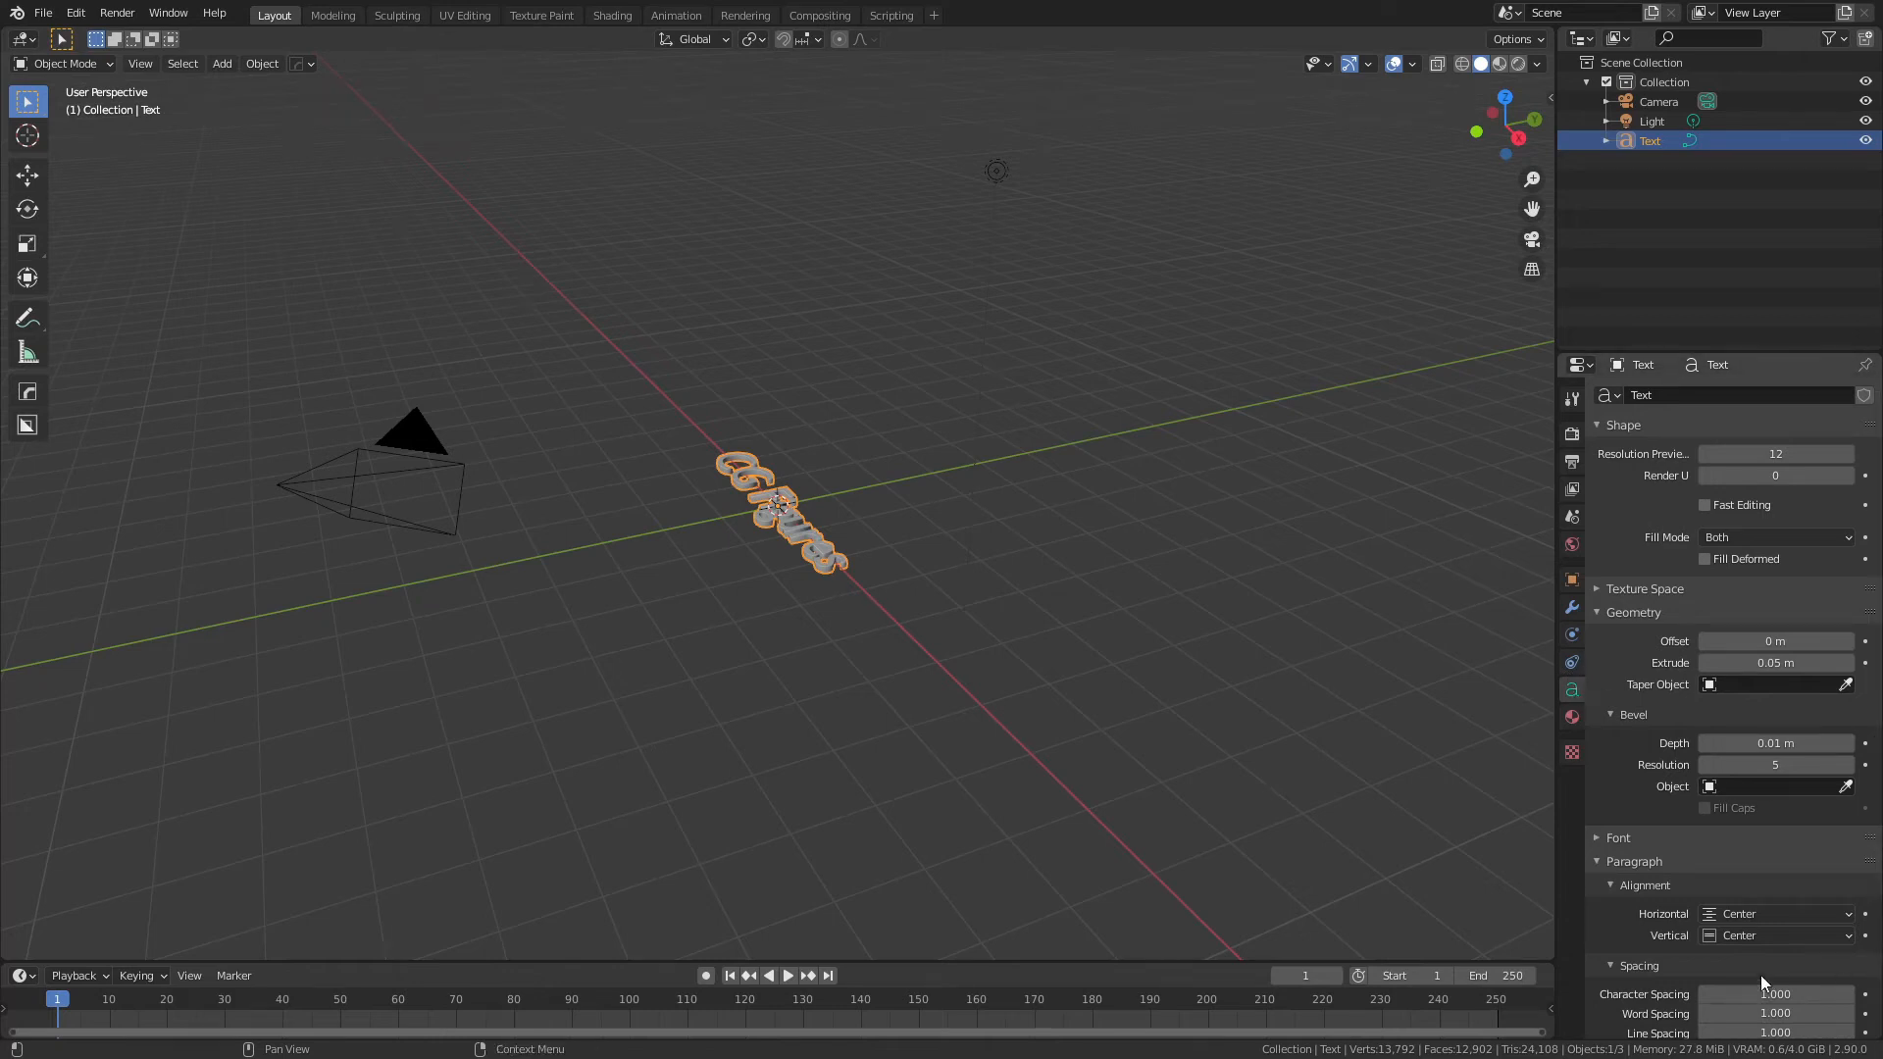
mouse_move(1669, 939)
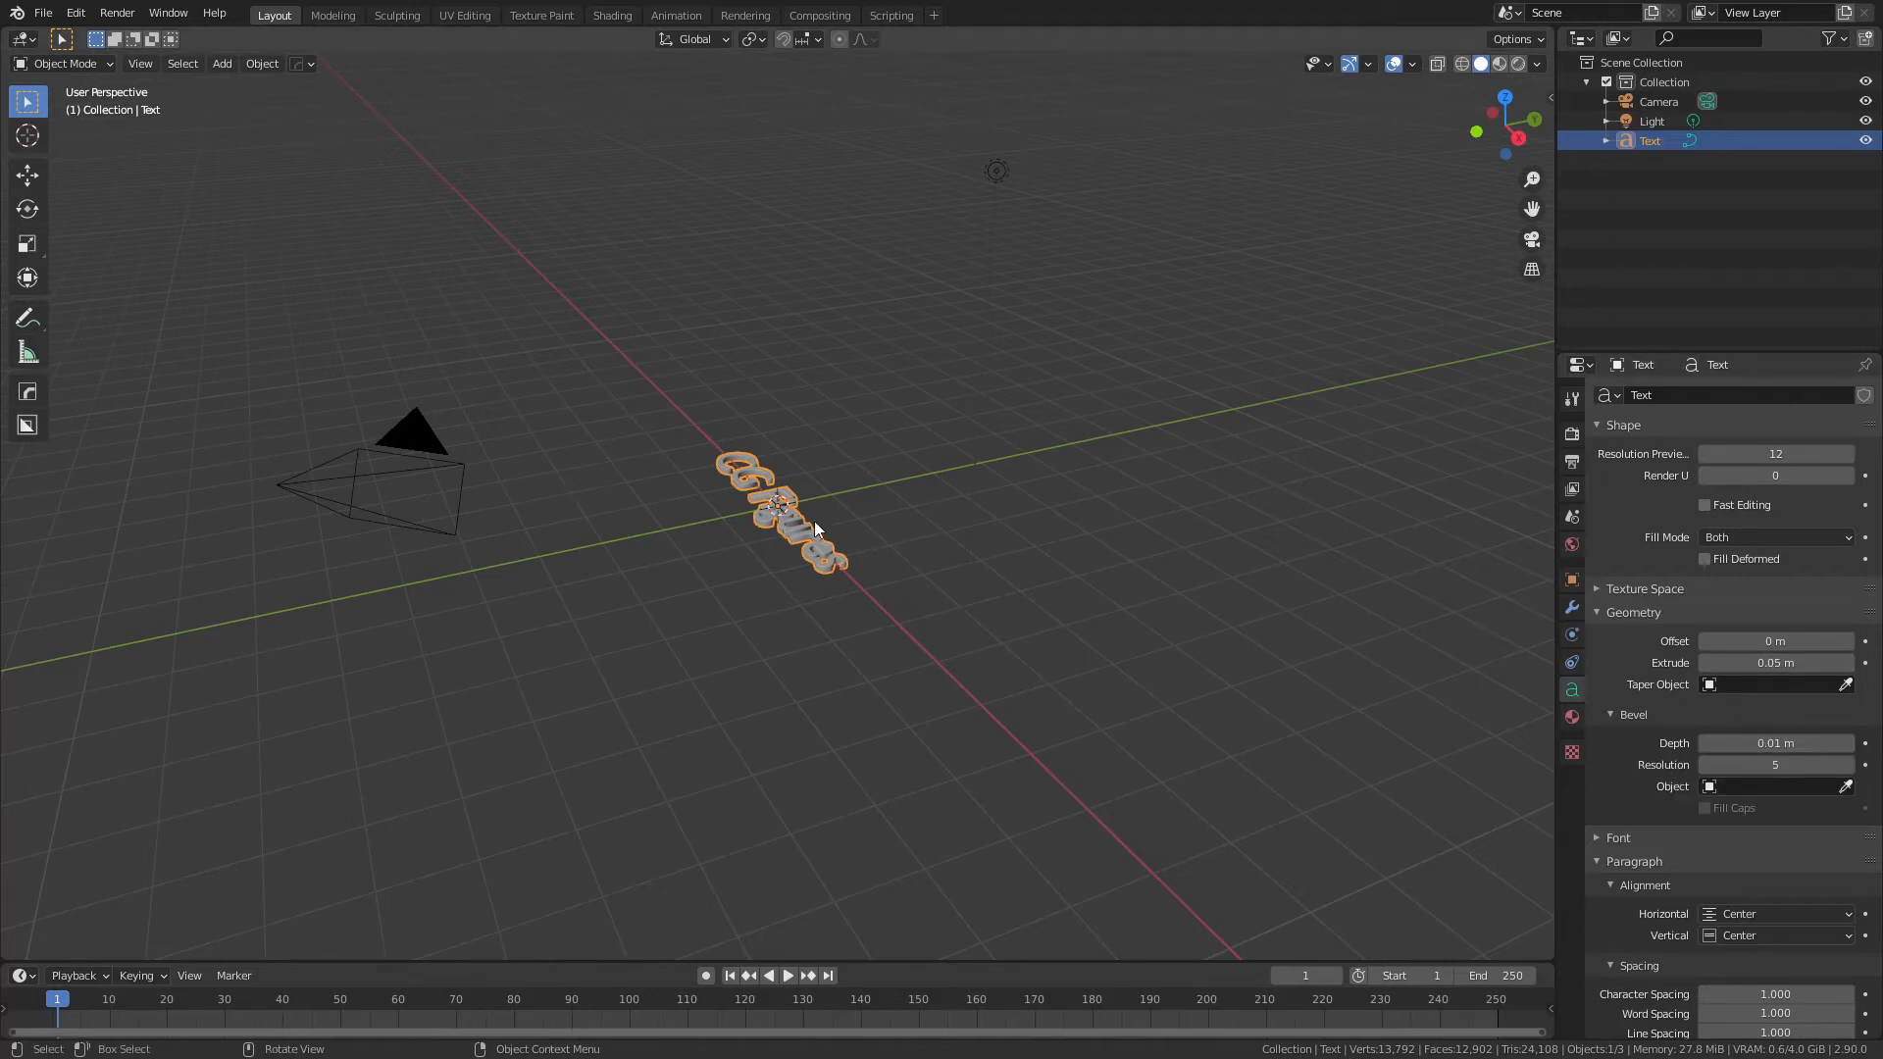
mouse_move(355, 487)
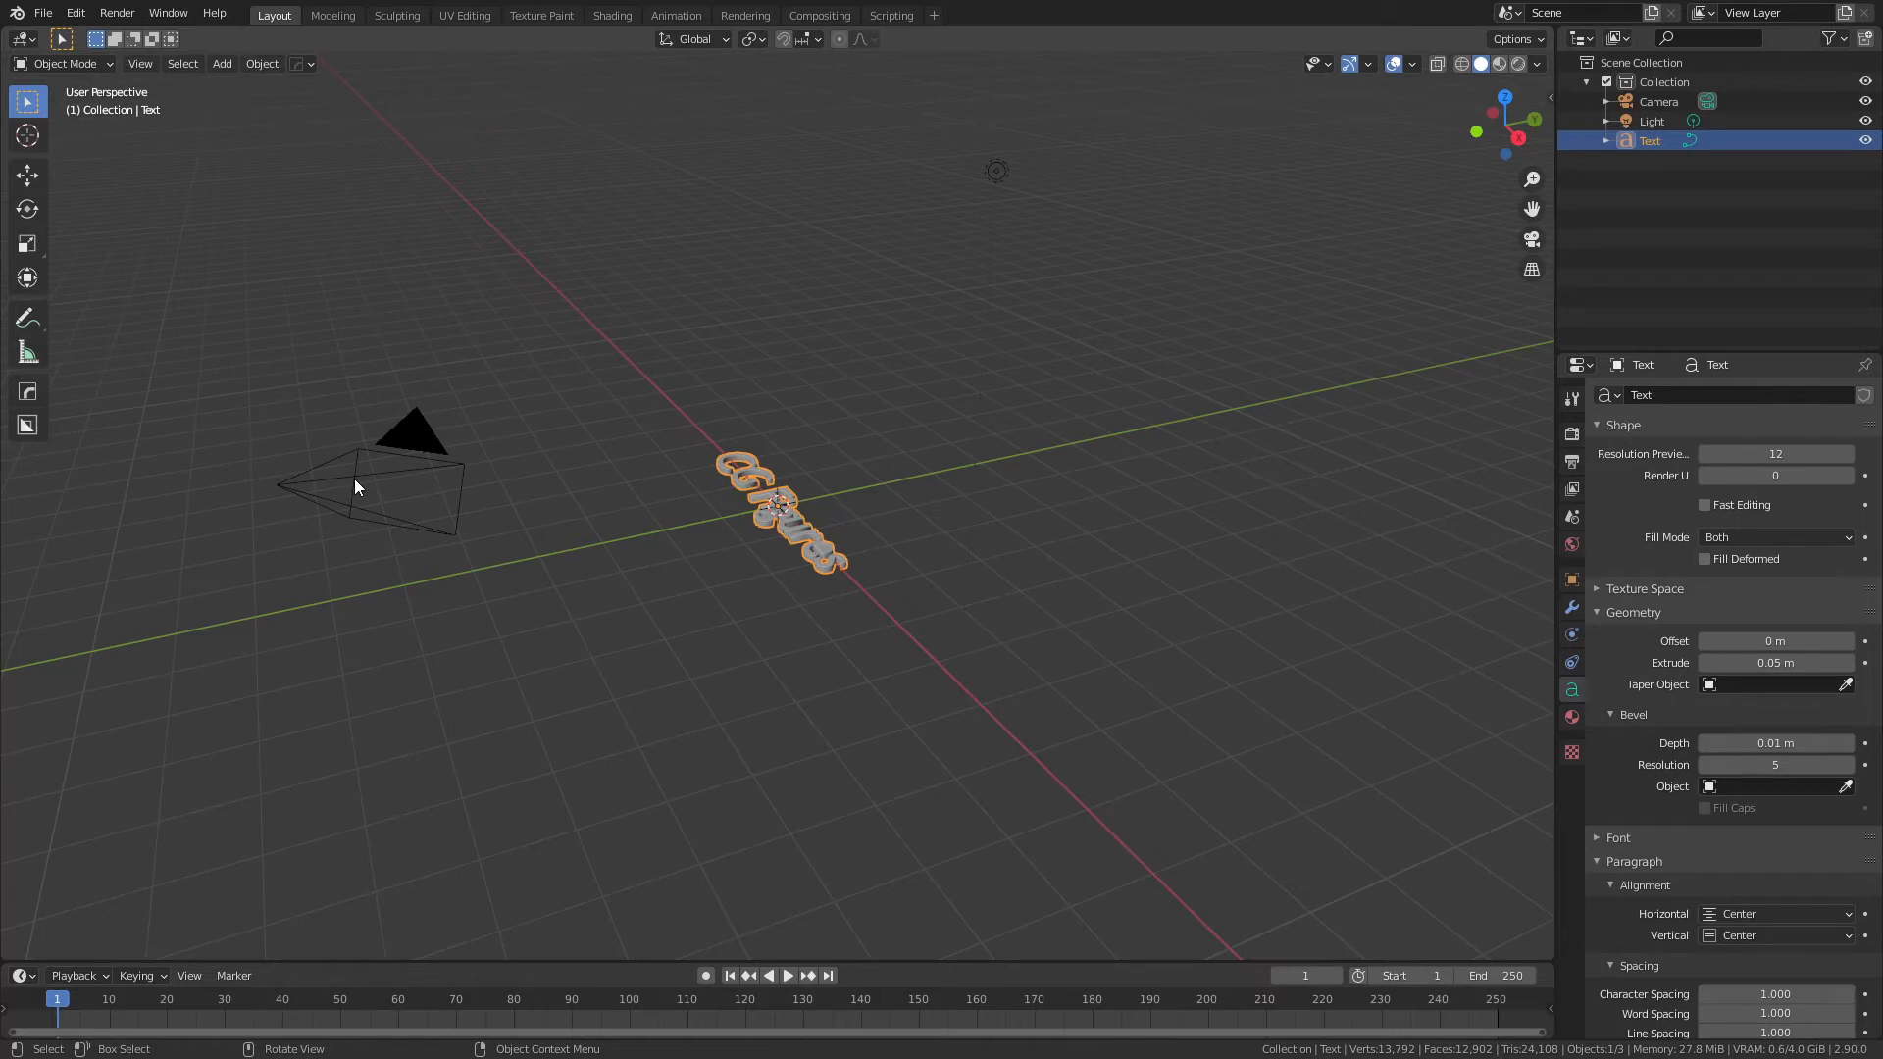
mouse_move(841, 544)
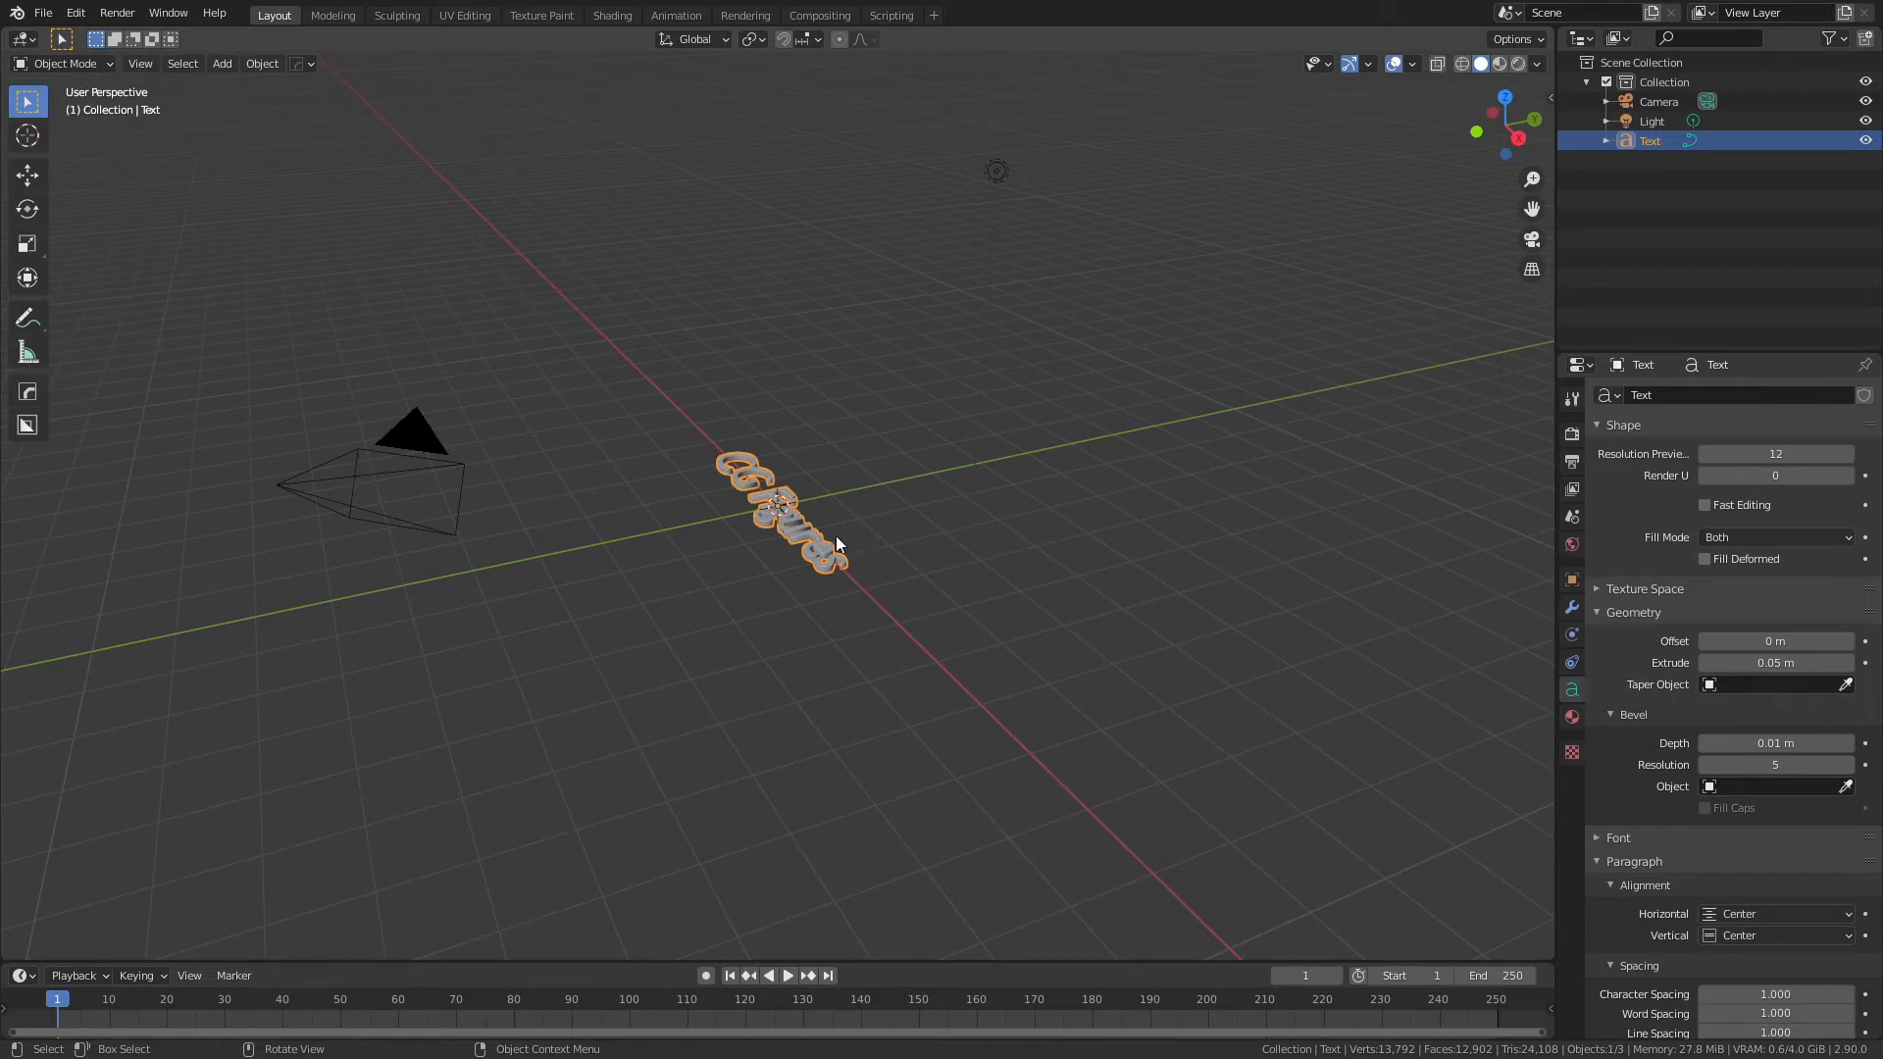
Step: Add a Copy Rotation constraint to the CG Figures text, then select the camera
click(1571, 663)
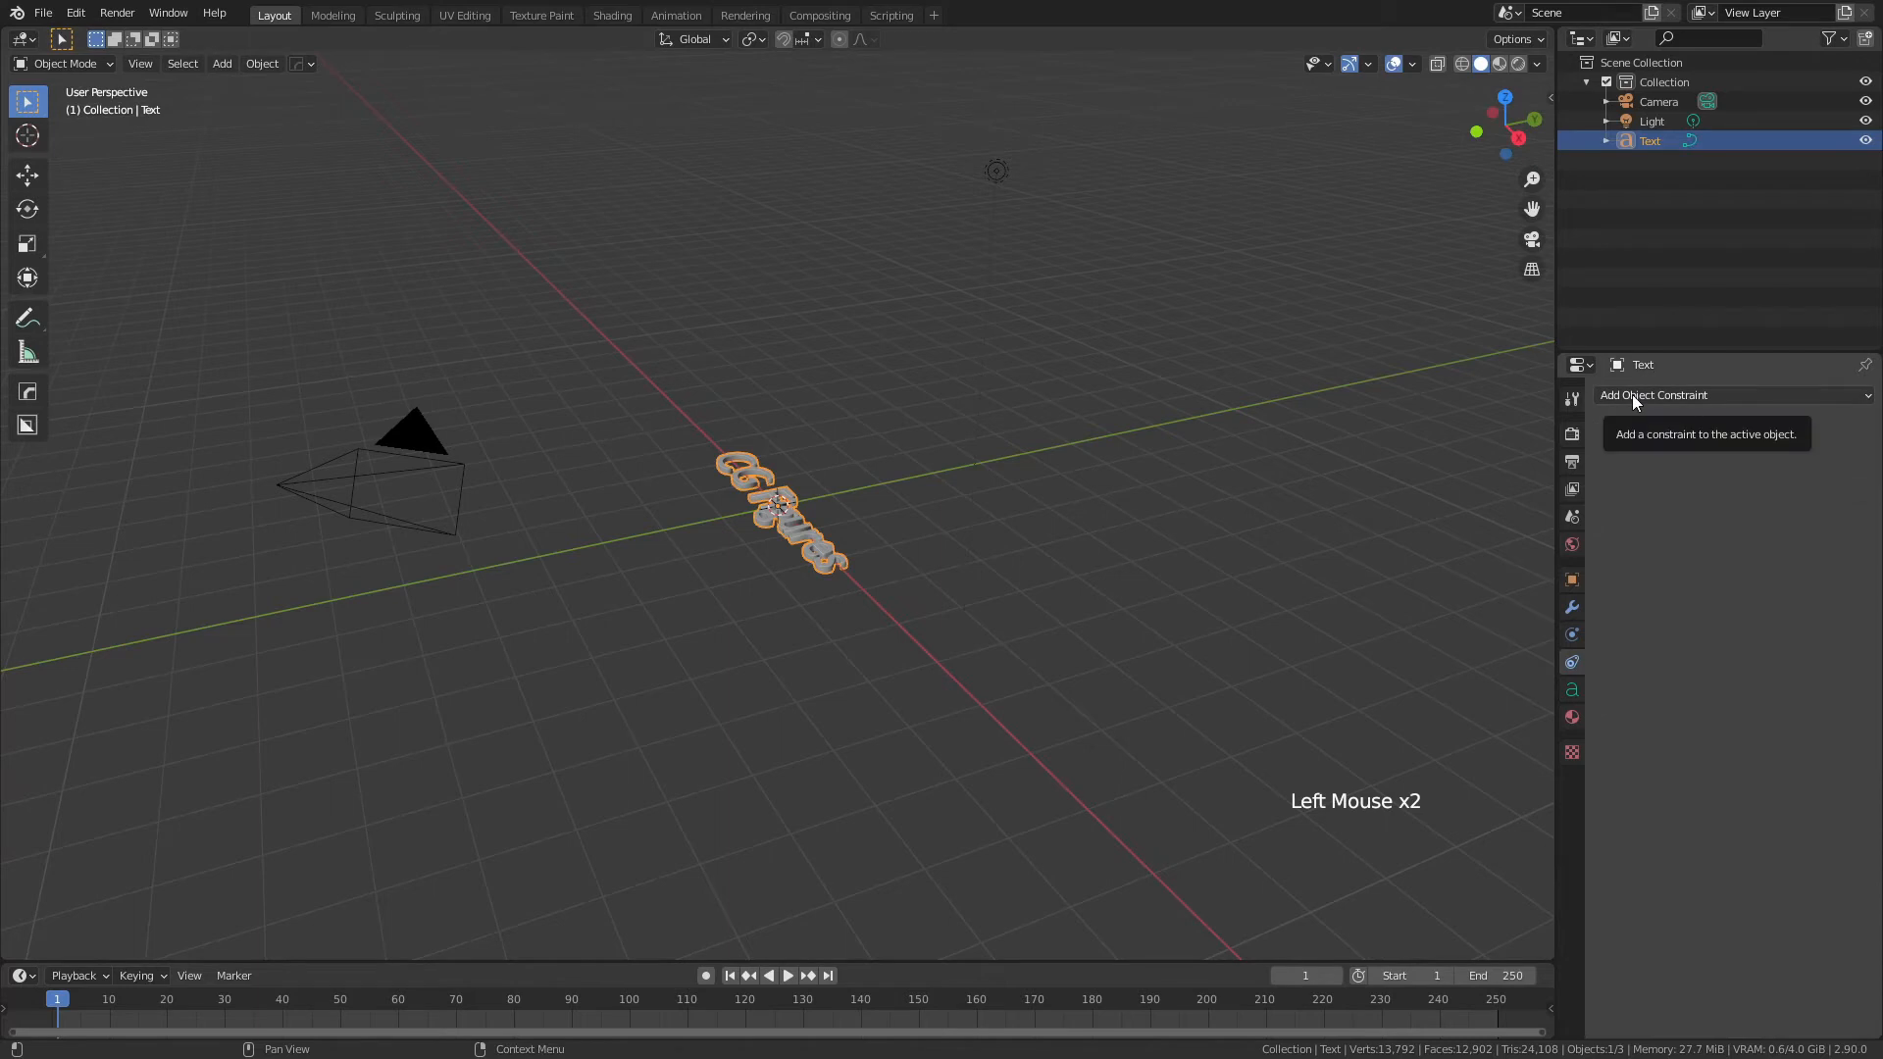
click(1718, 394)
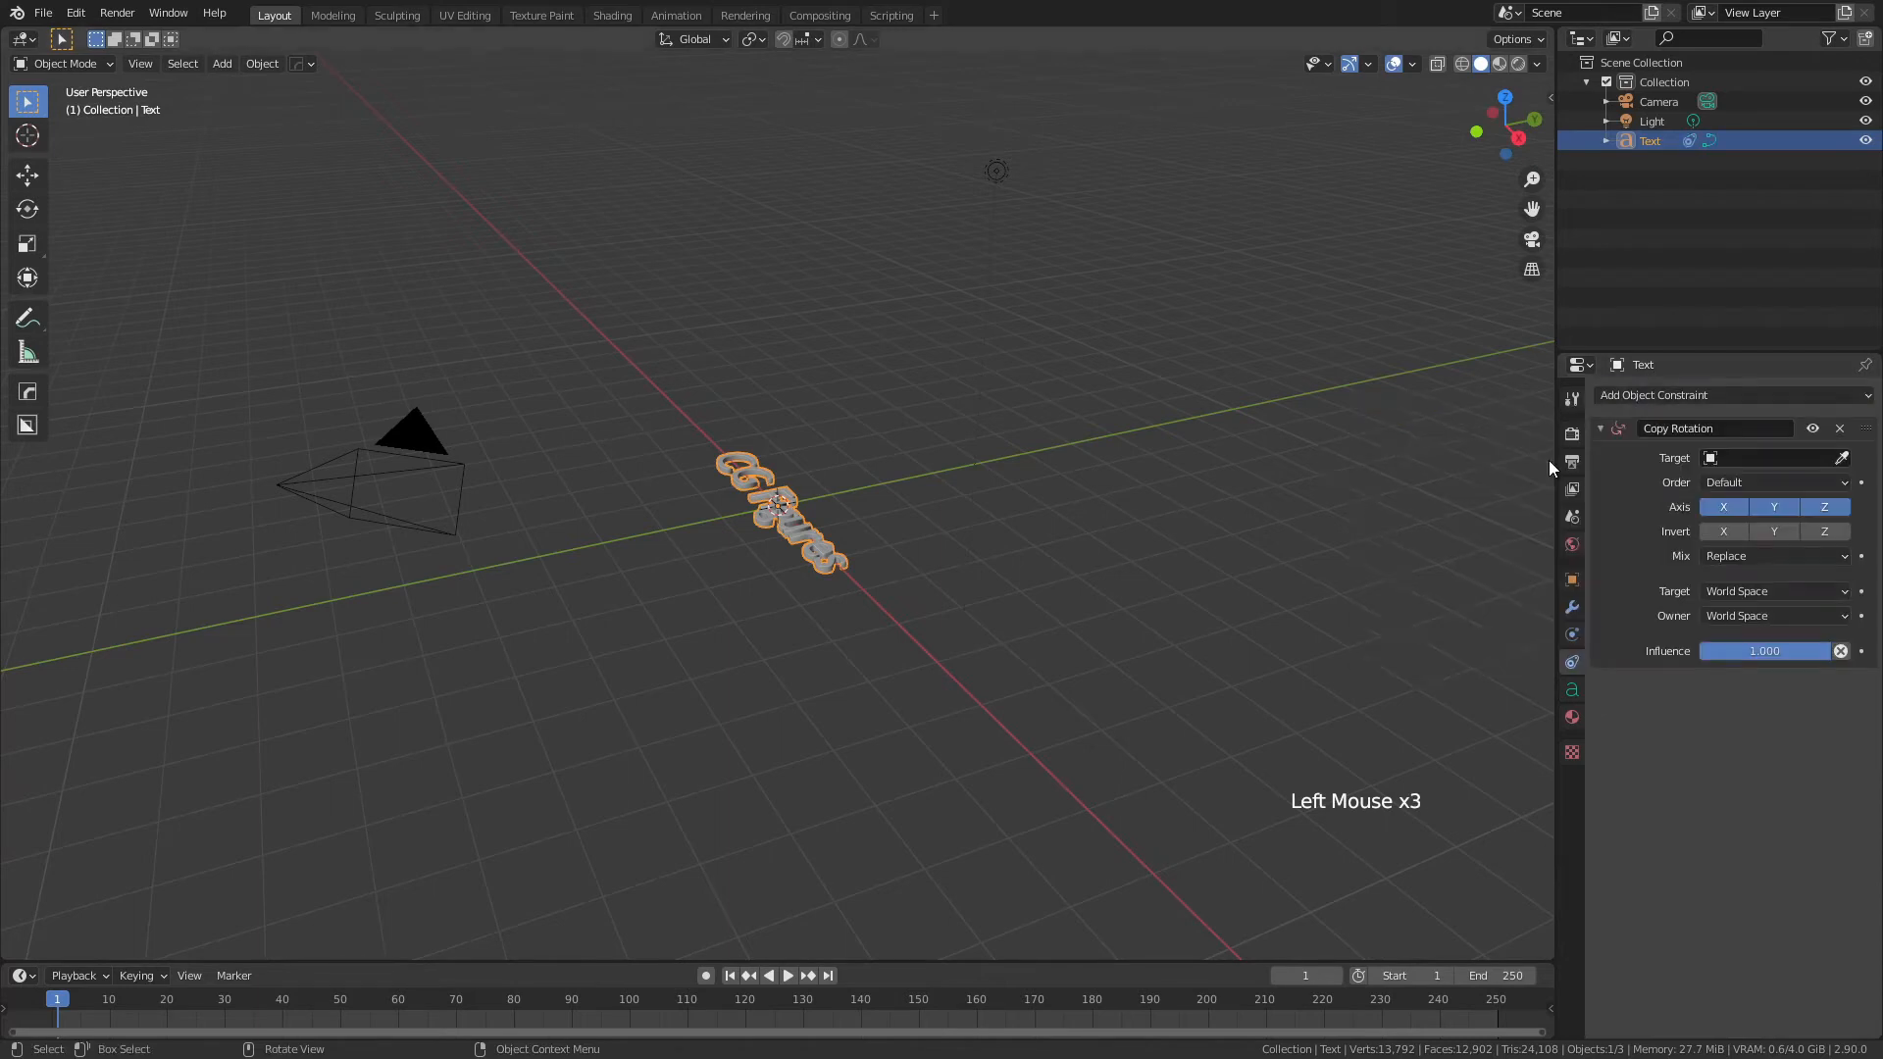
click(1775, 457)
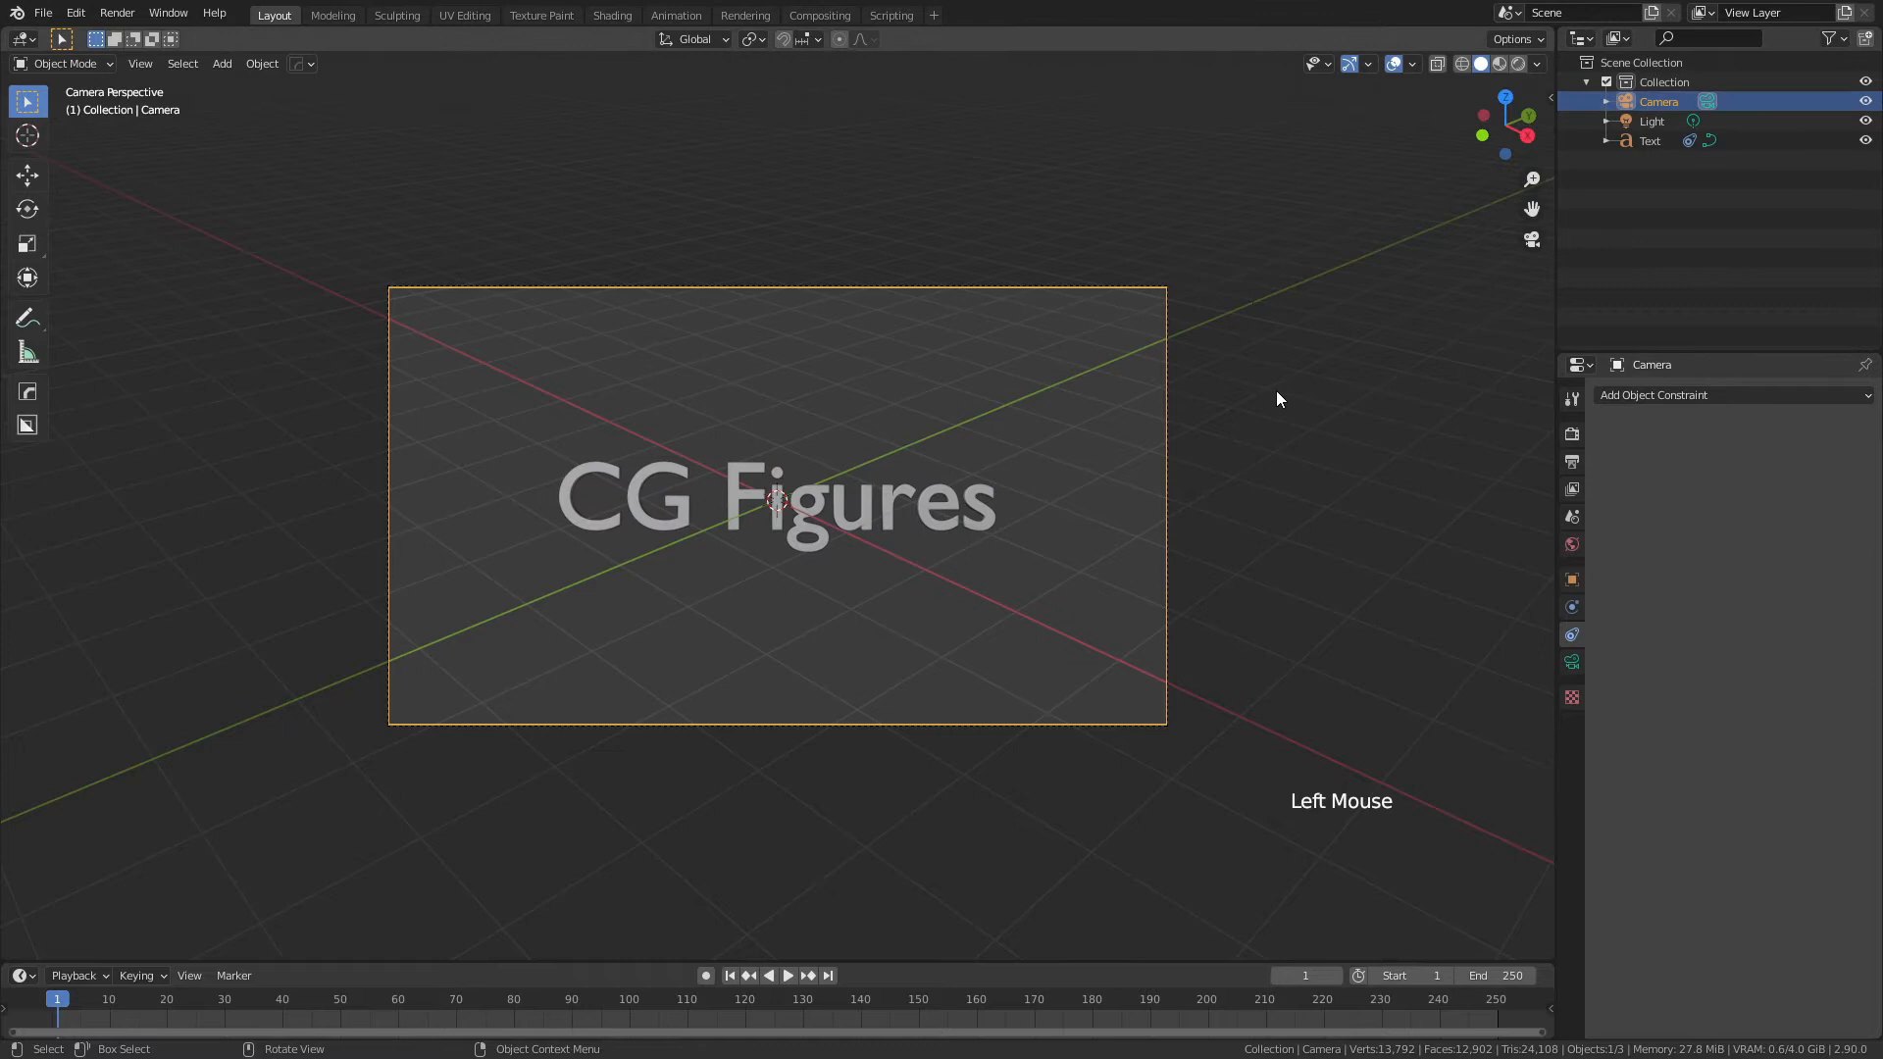
Step: Enable Camera to View lock in the sidebar so the camera follows view navigation
key(n)
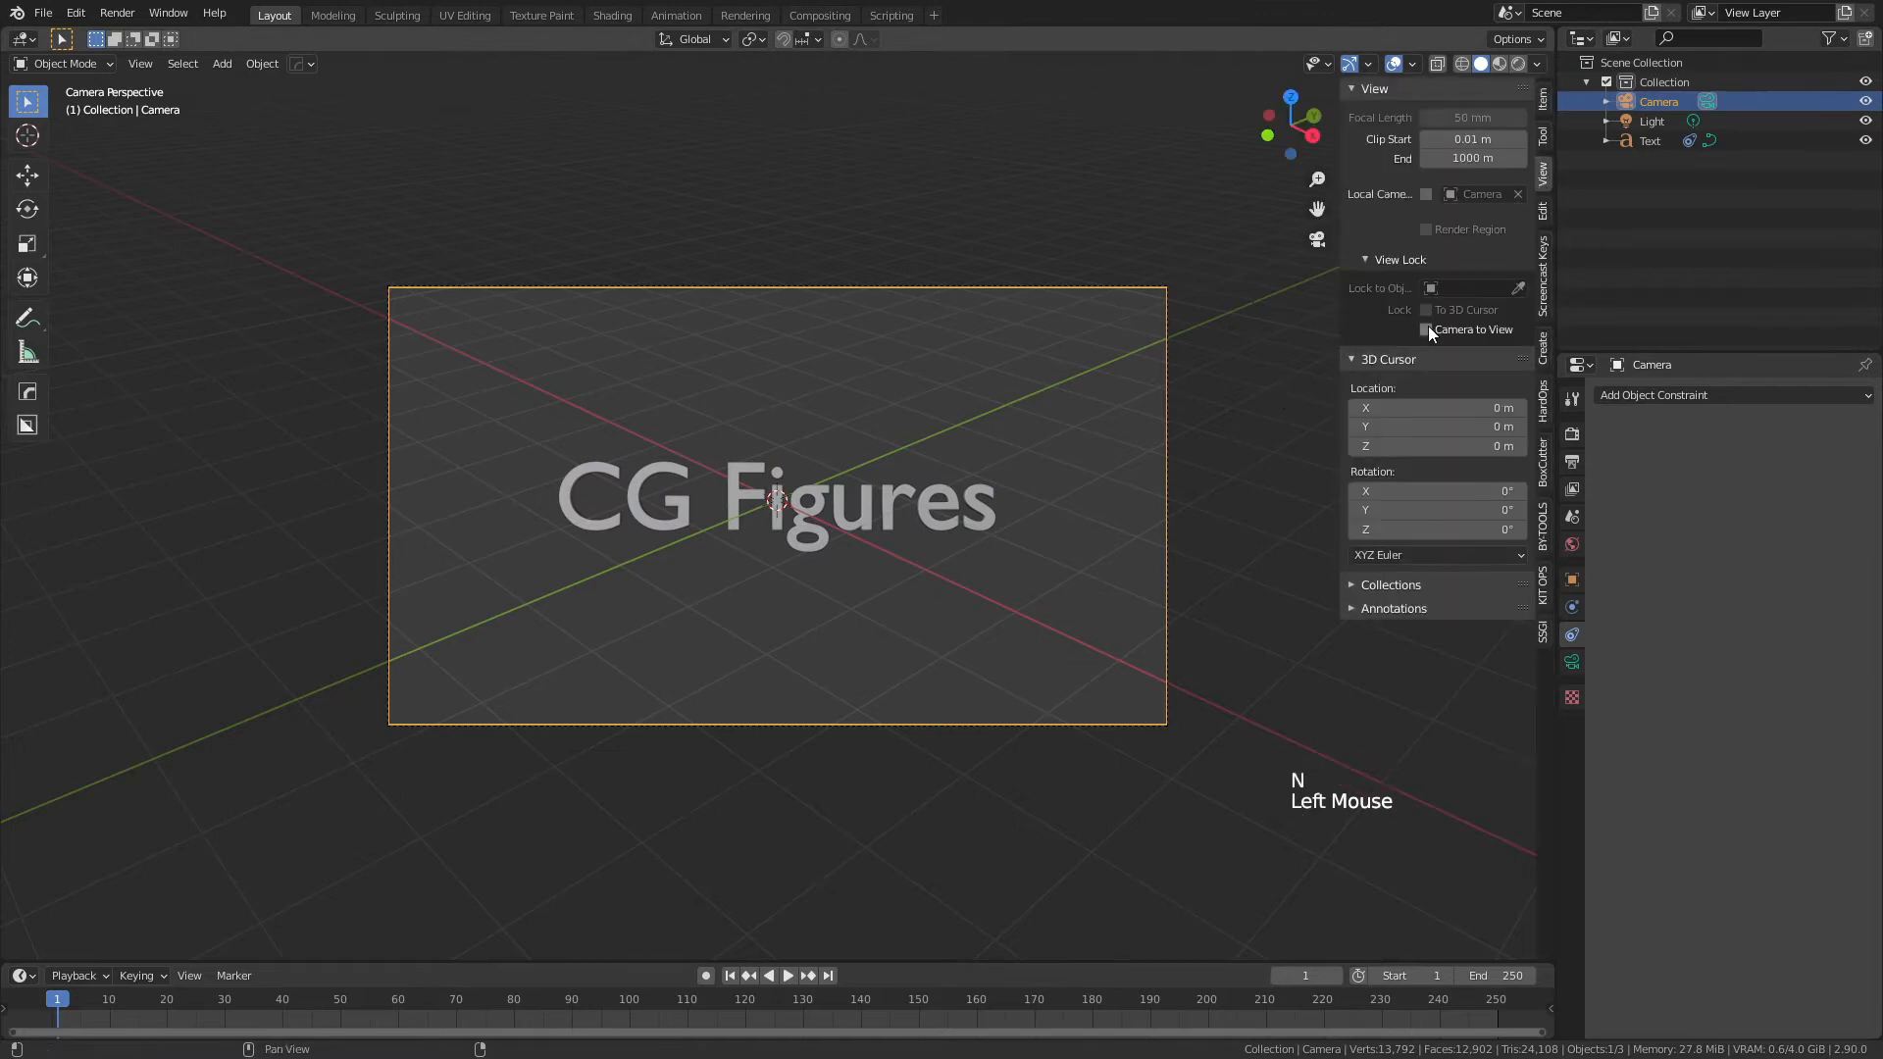
click(1426, 329)
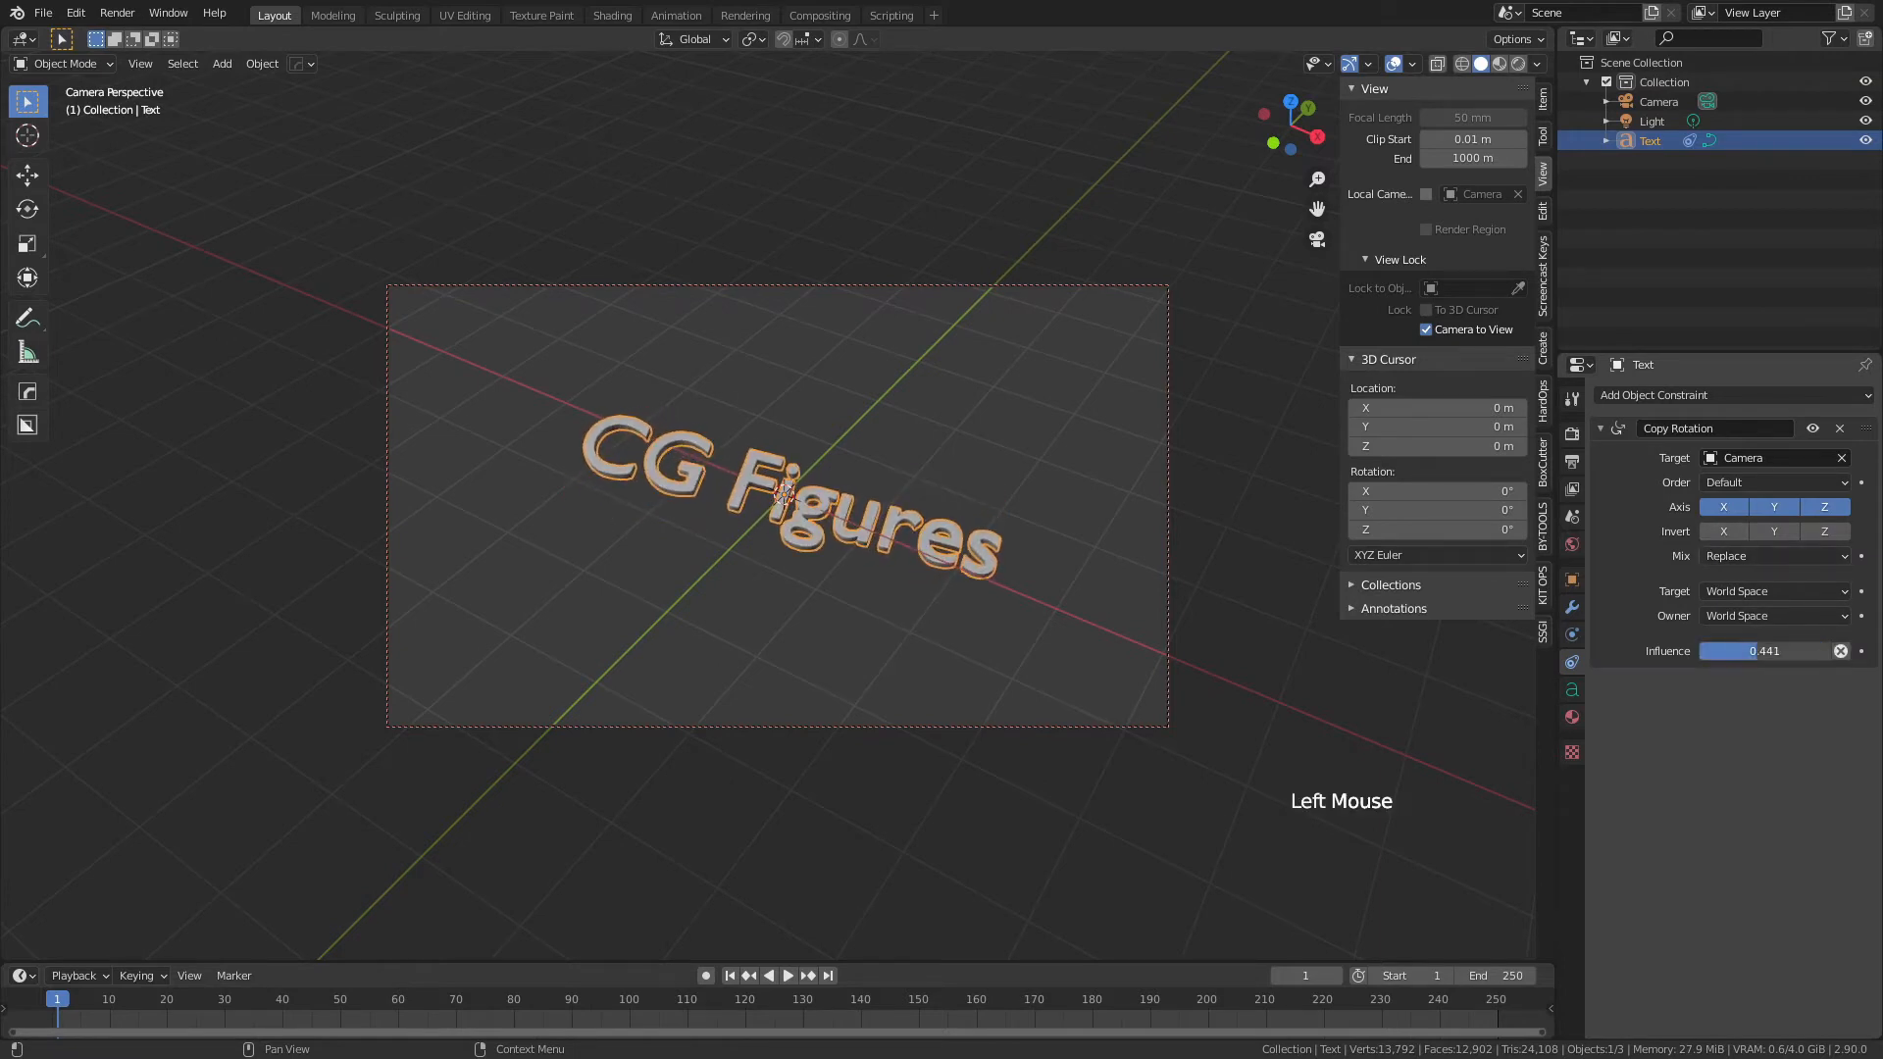
Step: Reset the constraint influence to full and try the Invert rotation axis toggles
right_click(1765, 650)
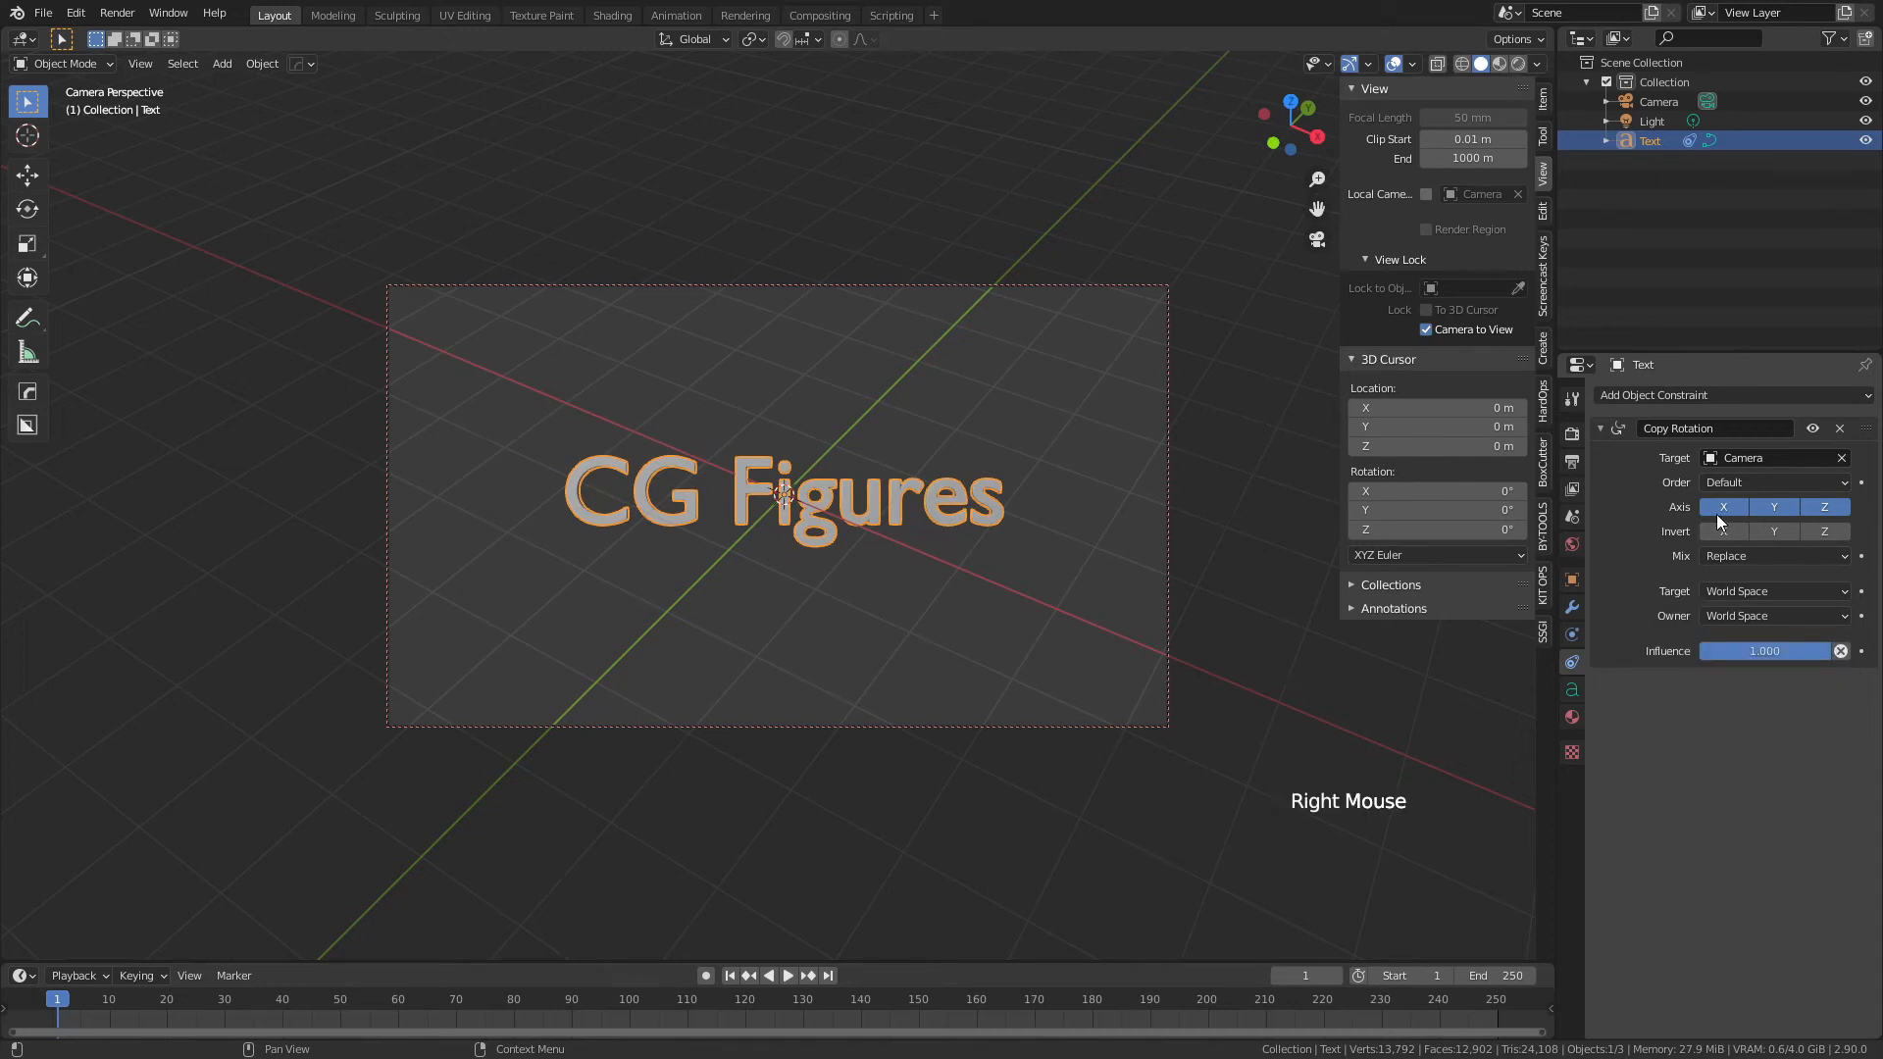
click(1723, 532)
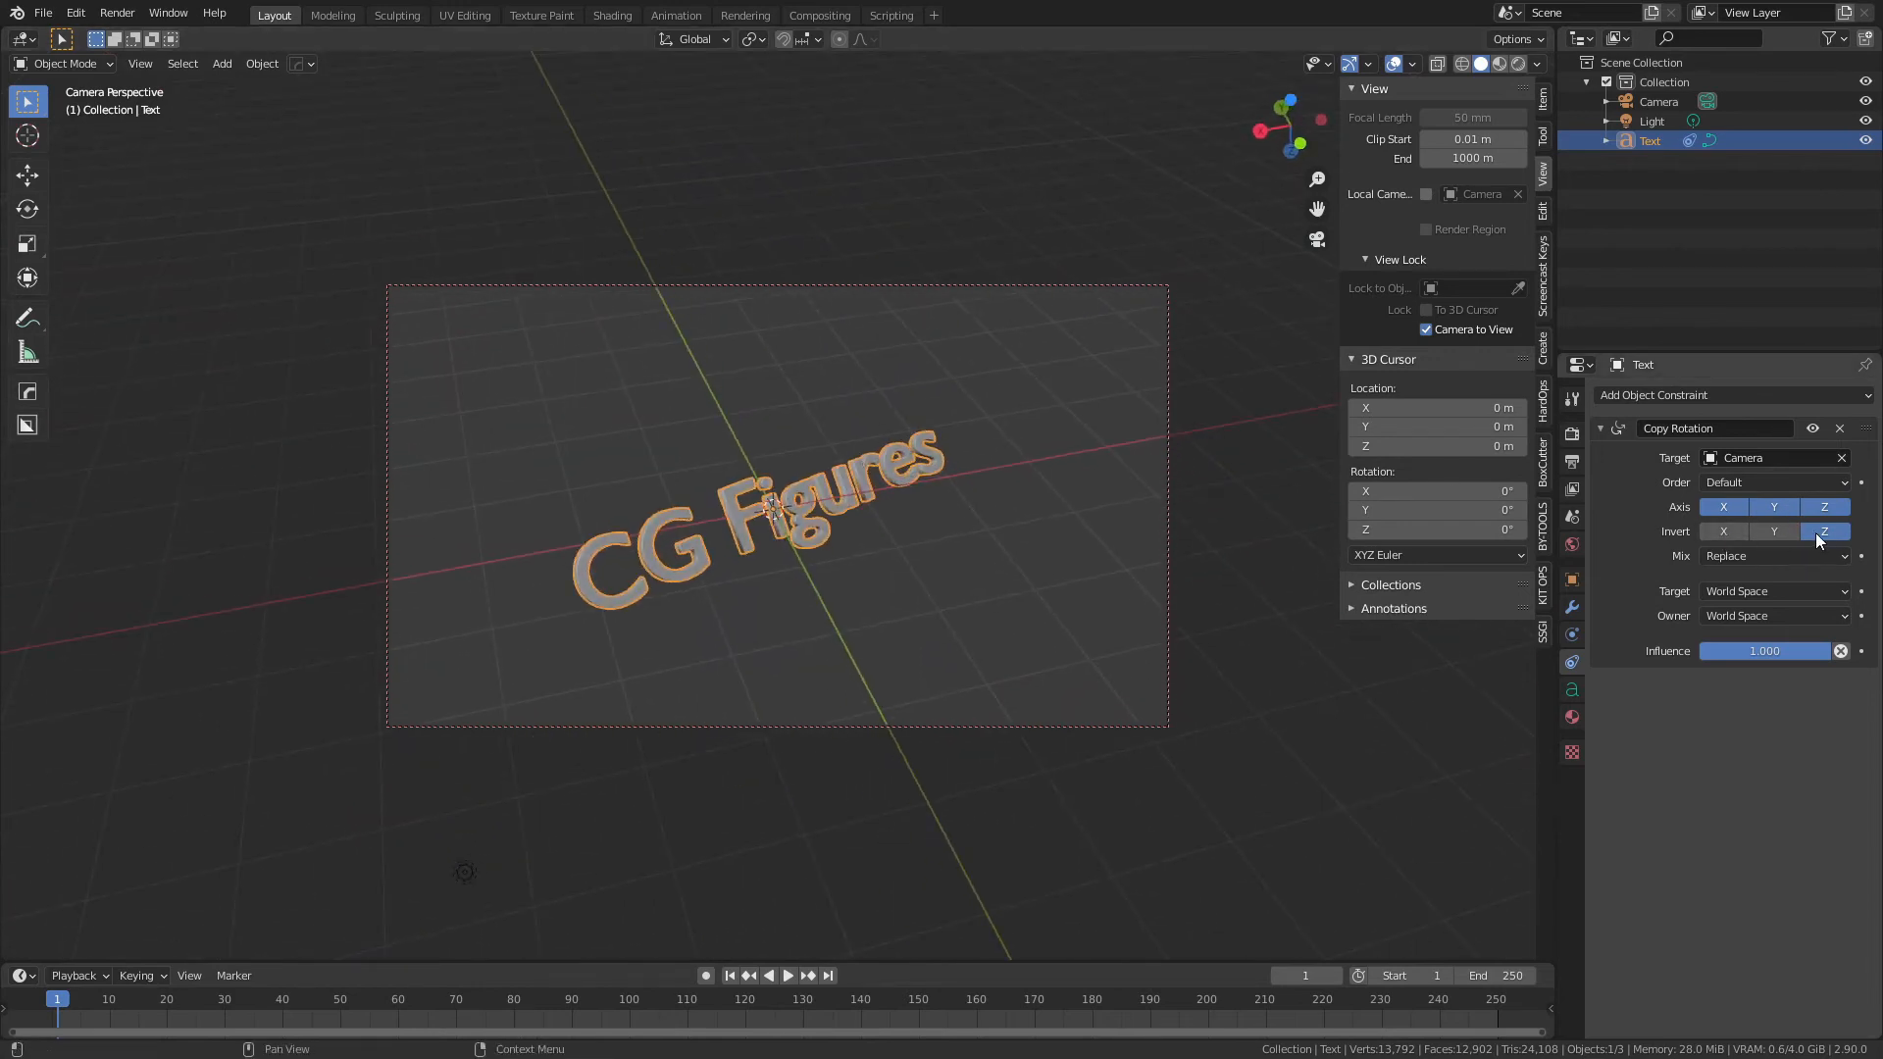
click(1823, 532)
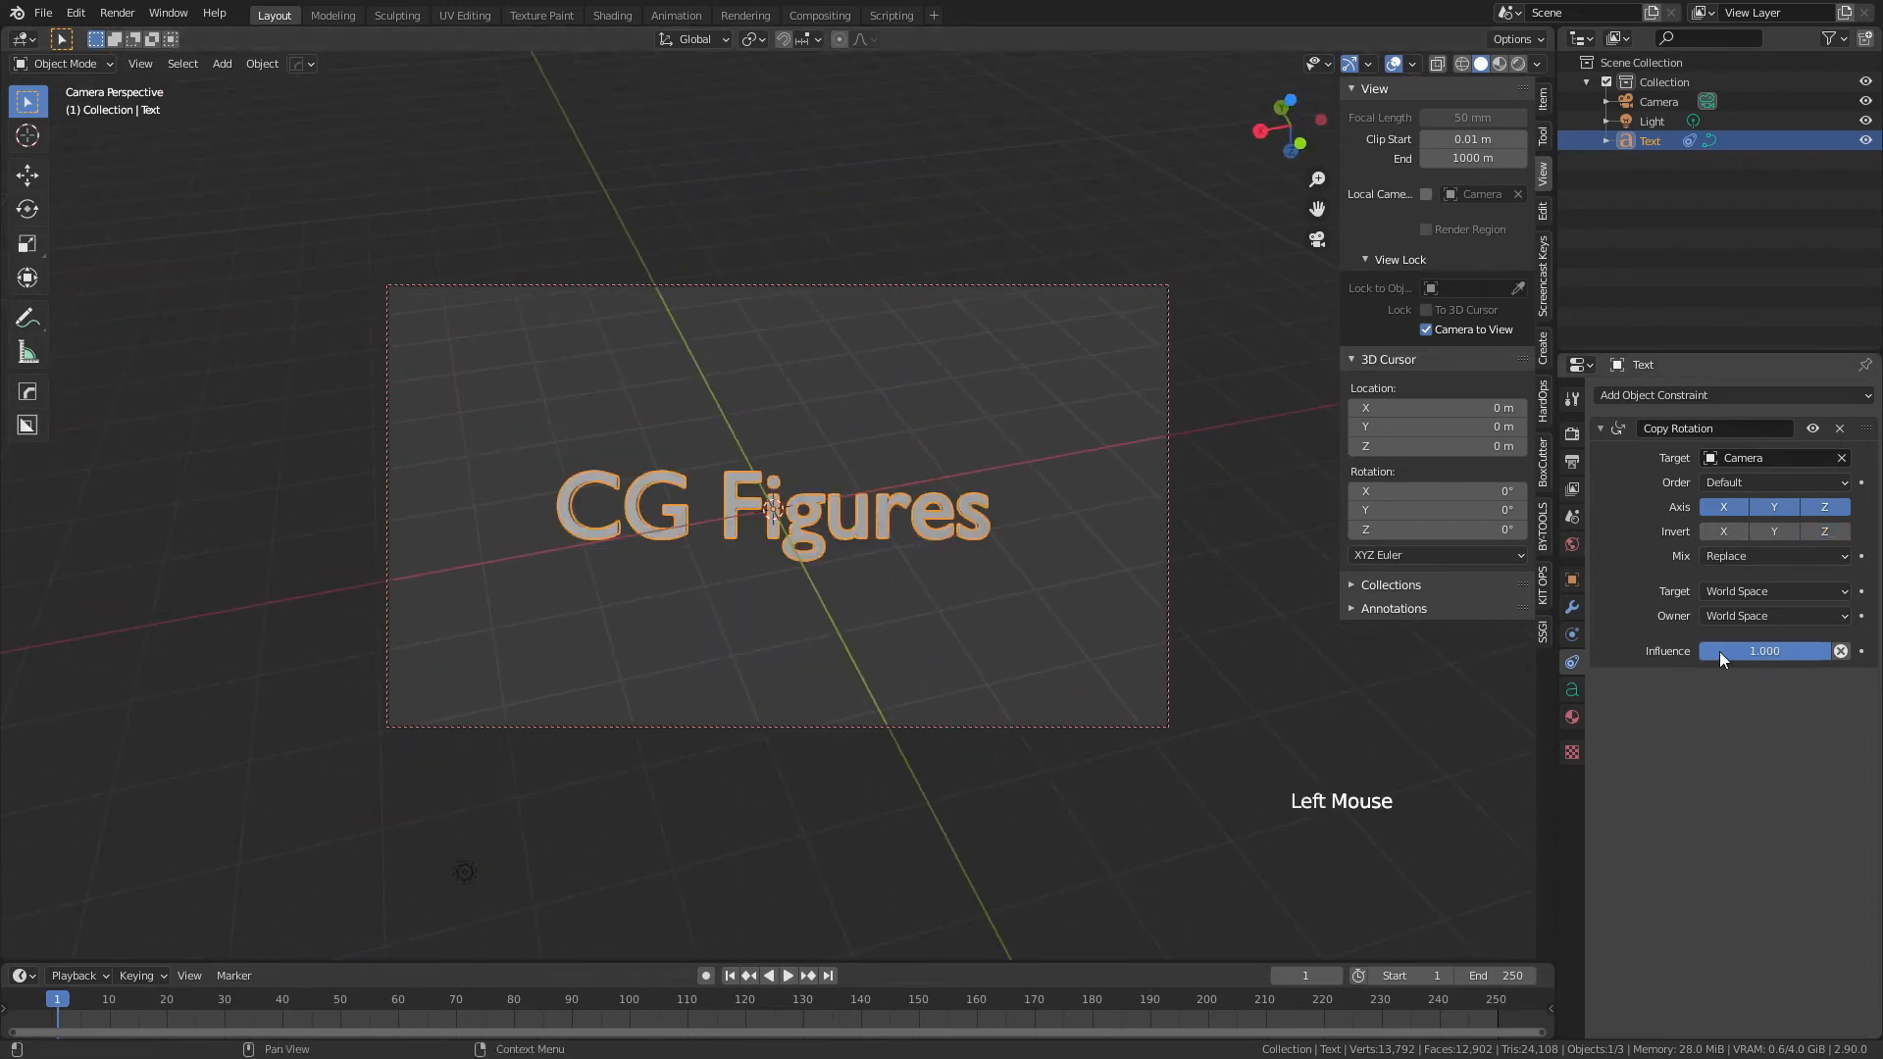
Step: Keyframe influence 0 at frame 1 and 1 at frame 72, then play the animation
click(1766, 651)
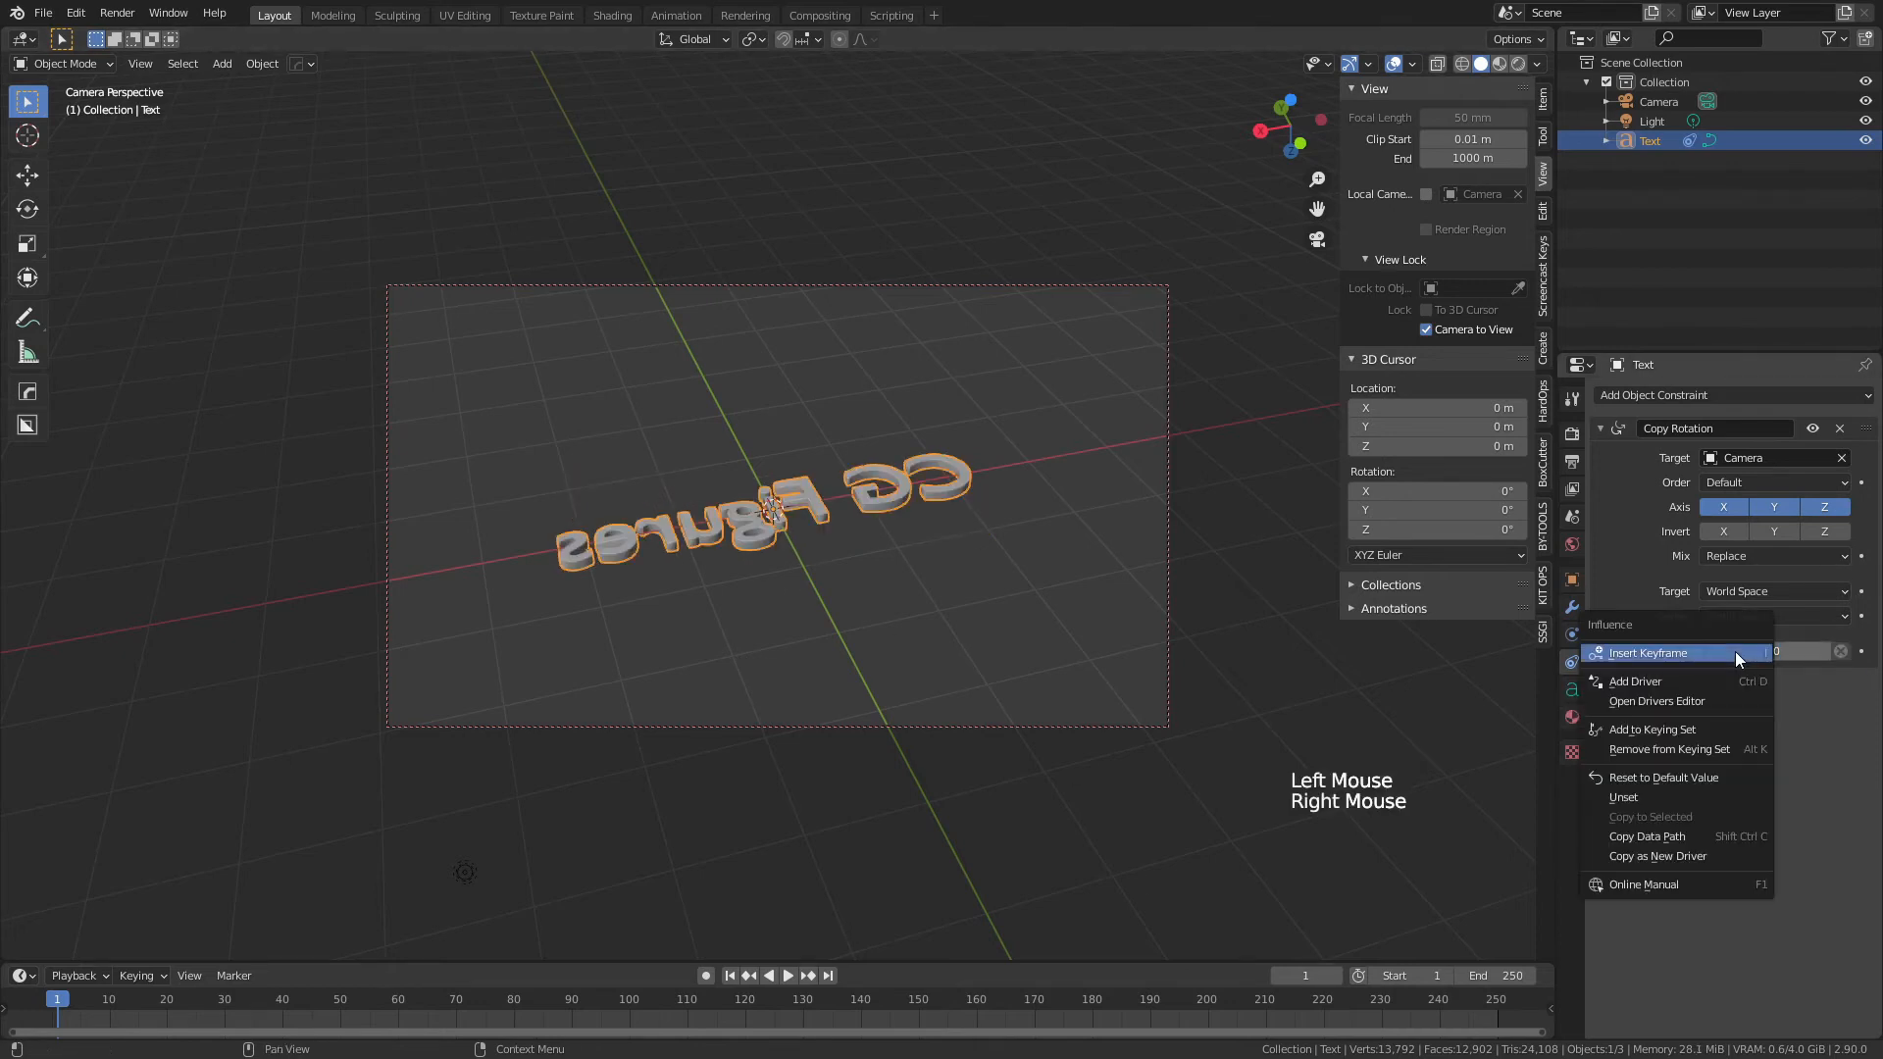
click(1648, 651)
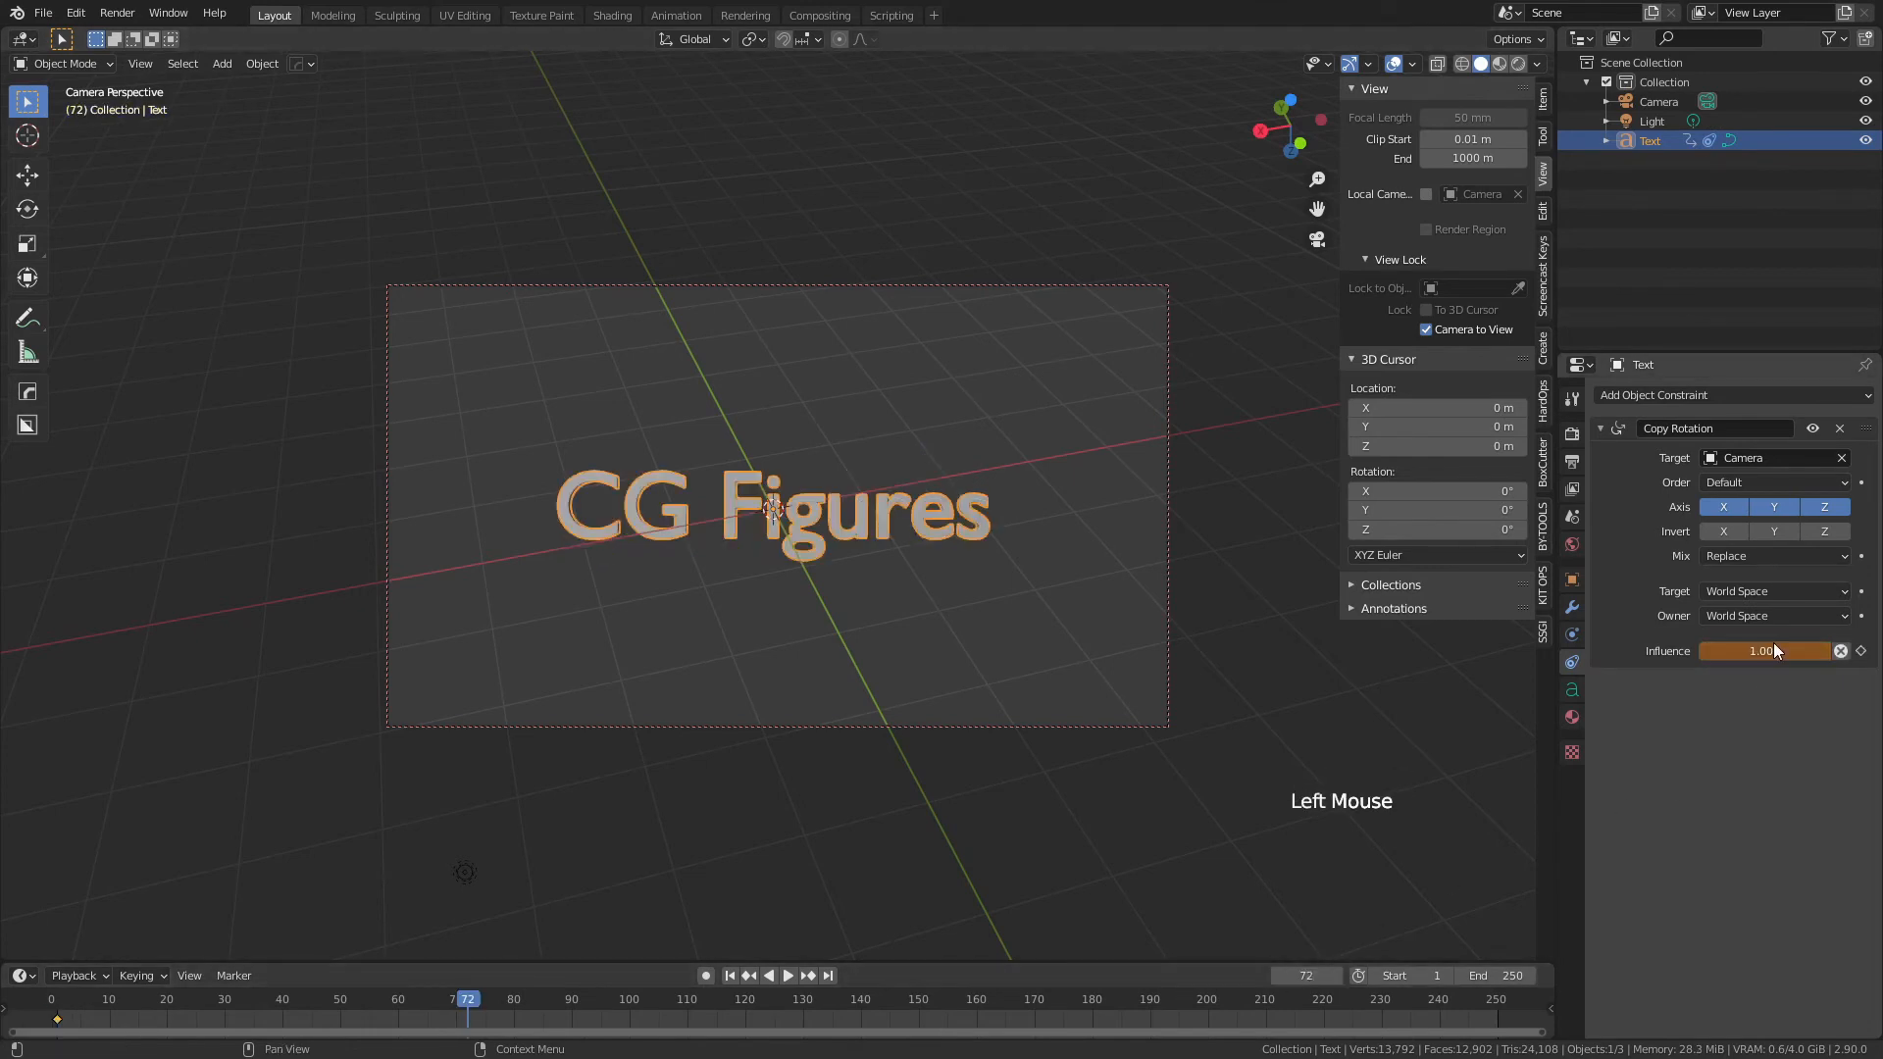
right_click(1763, 649)
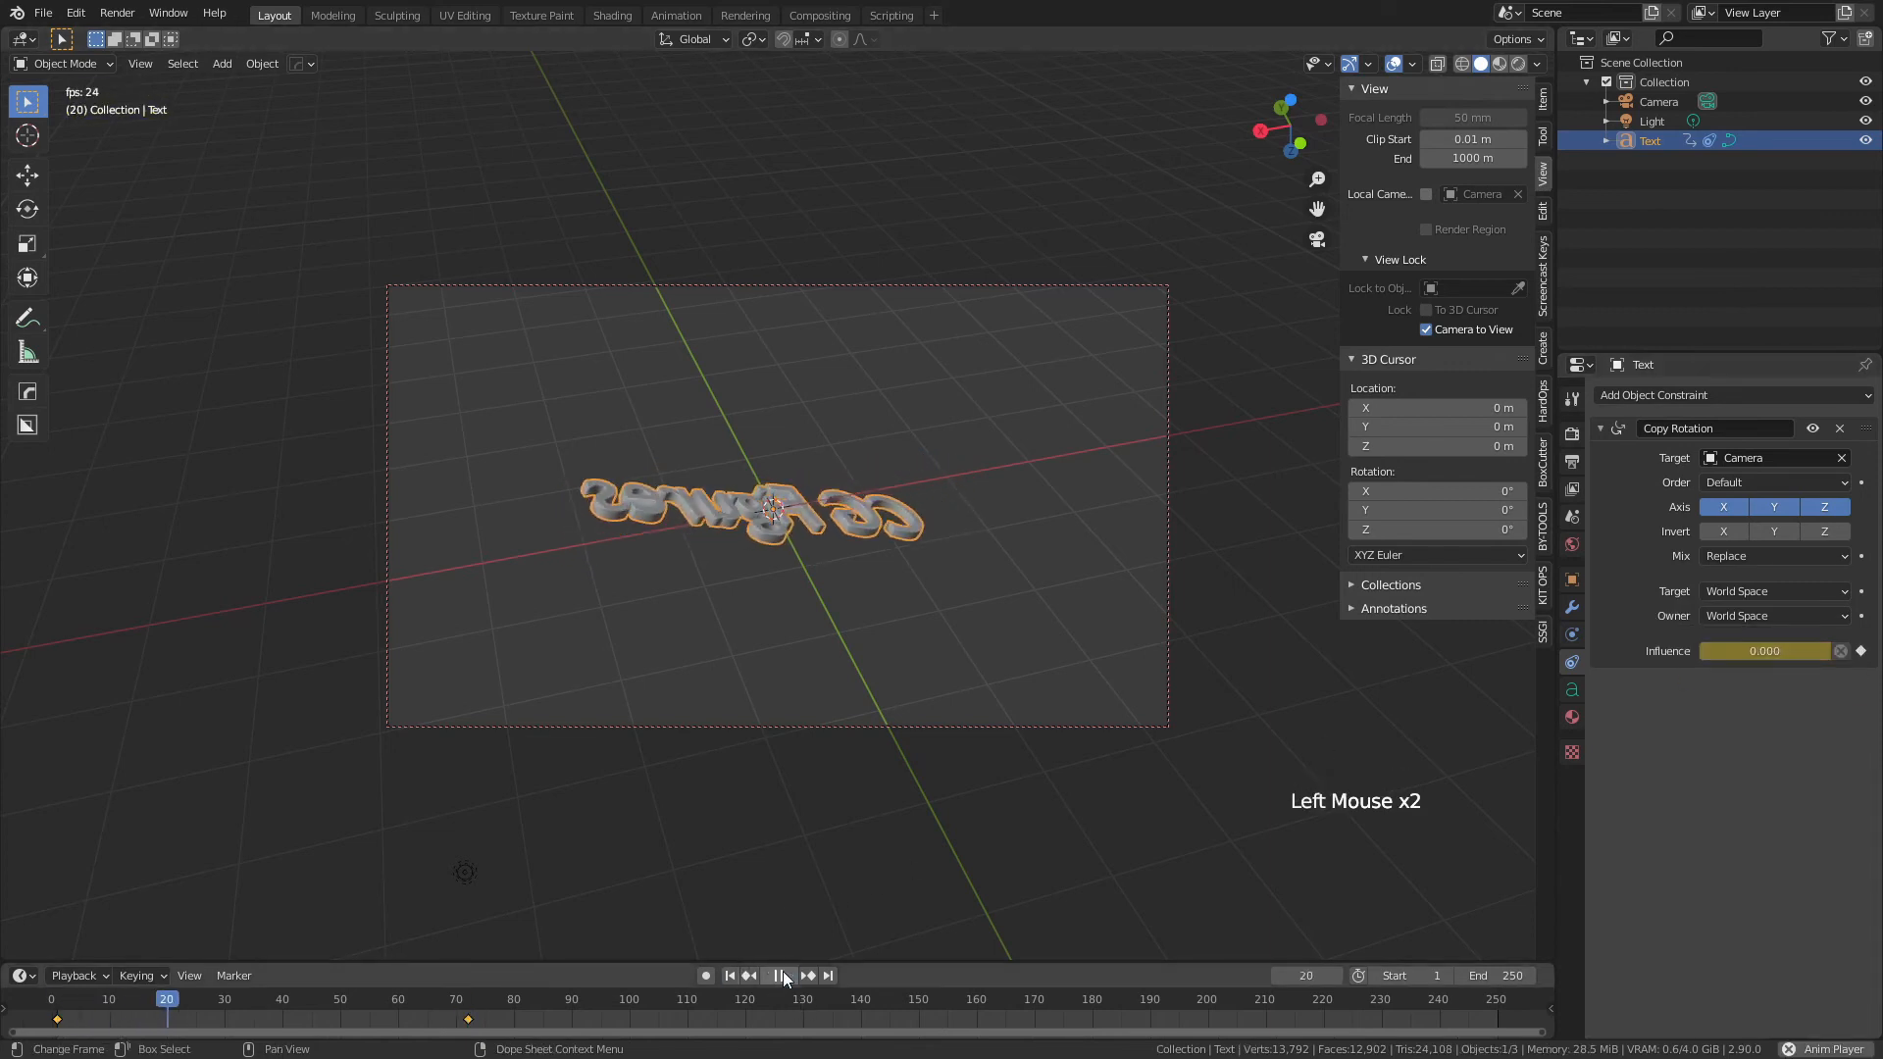
click(777, 975)
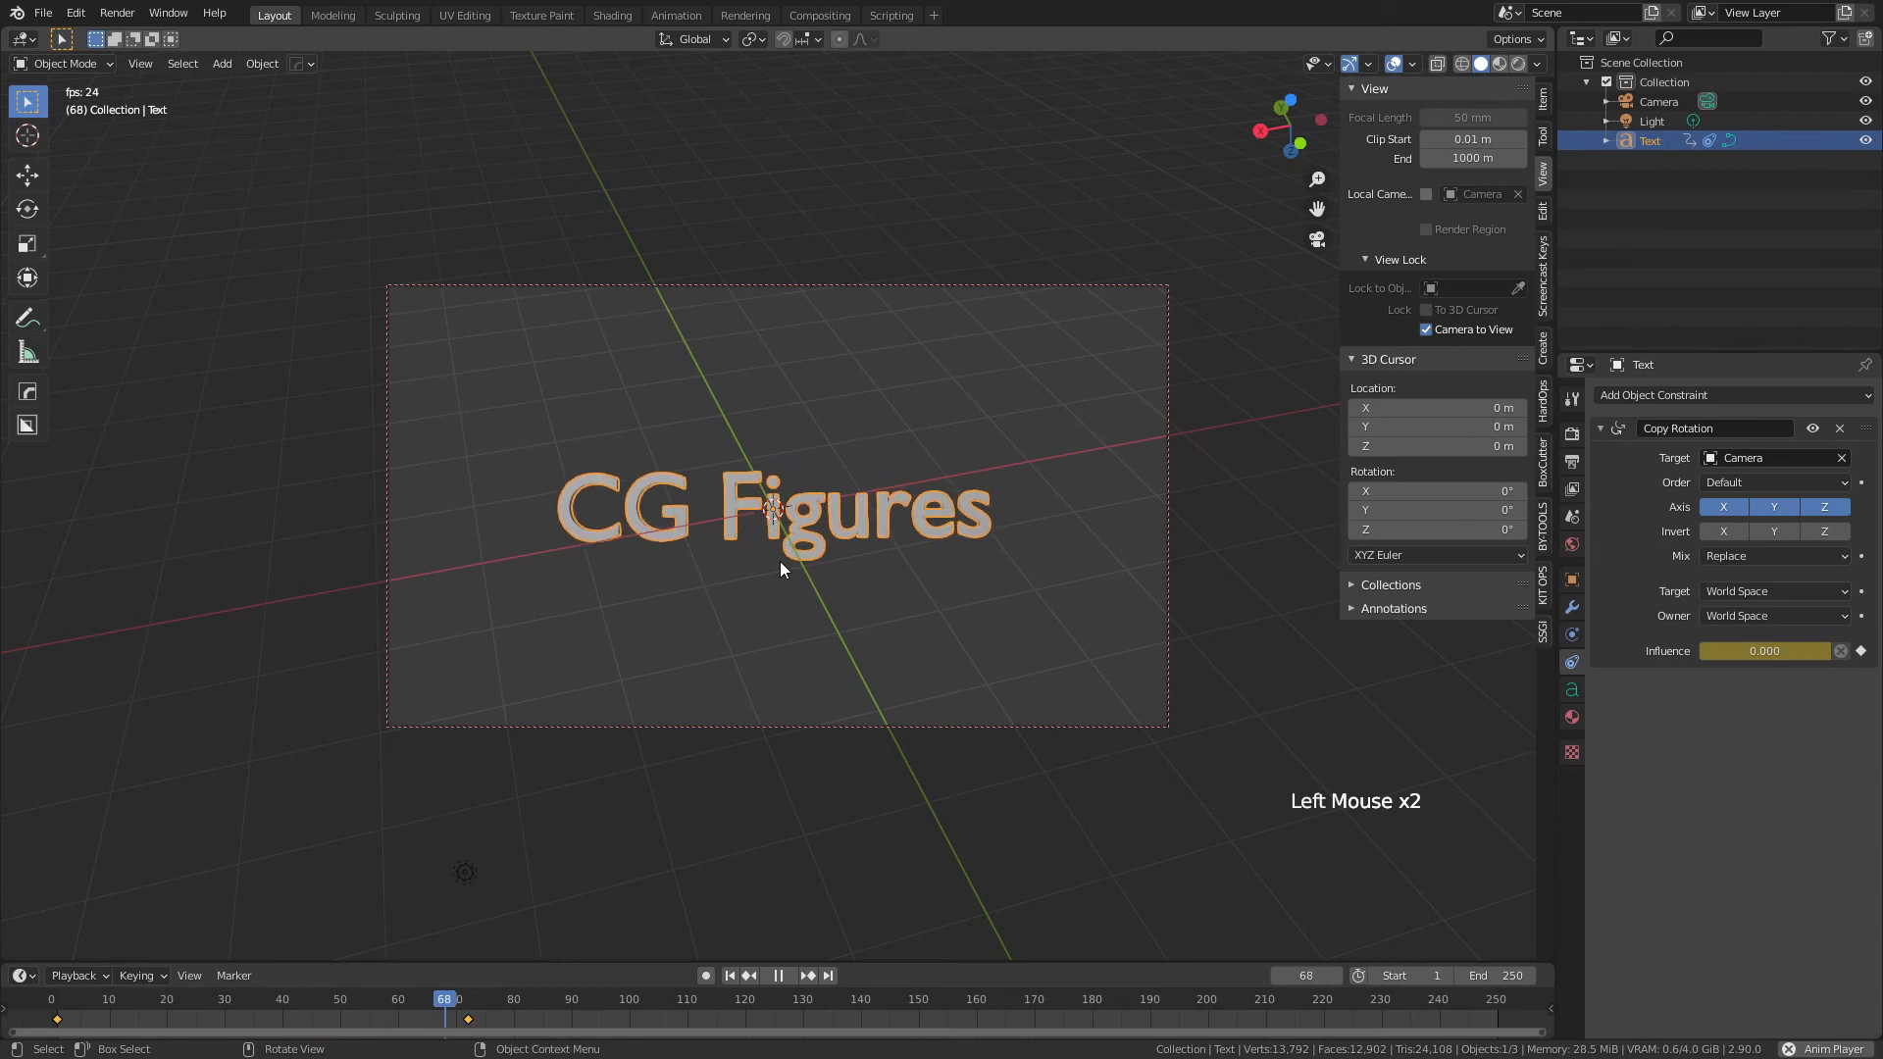